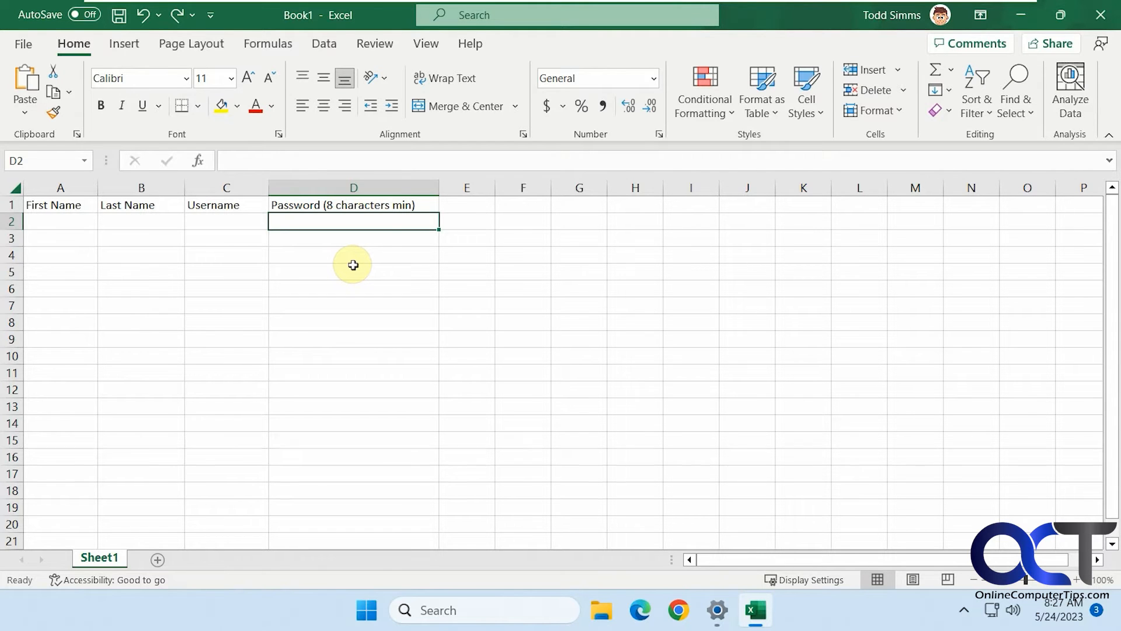
mouse_move(370, 231)
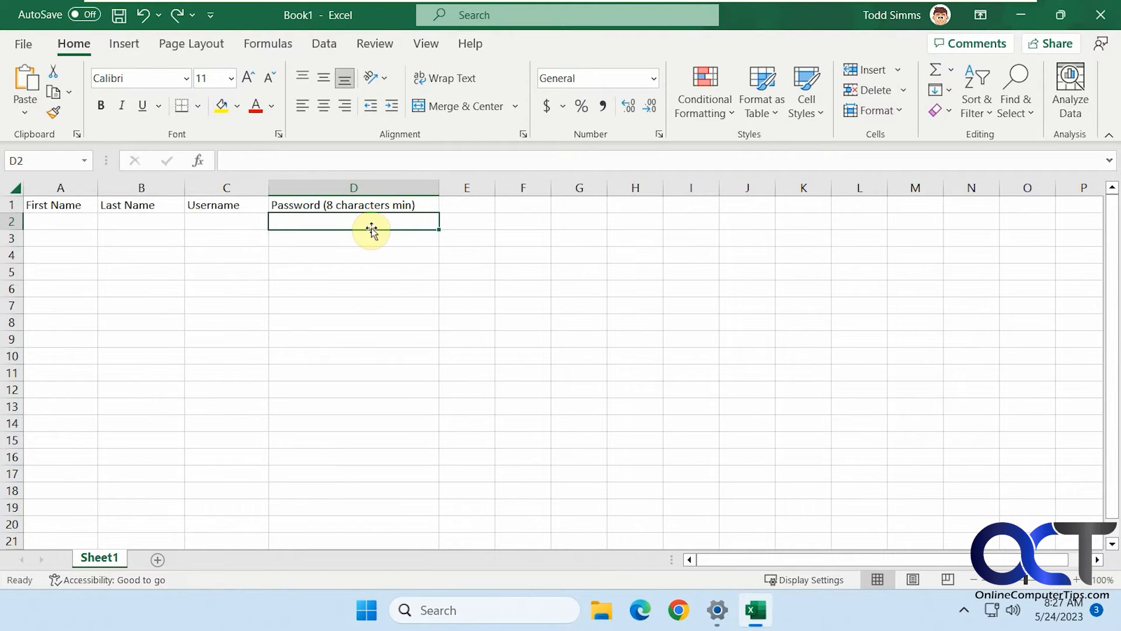
mouse_move(137, 221)
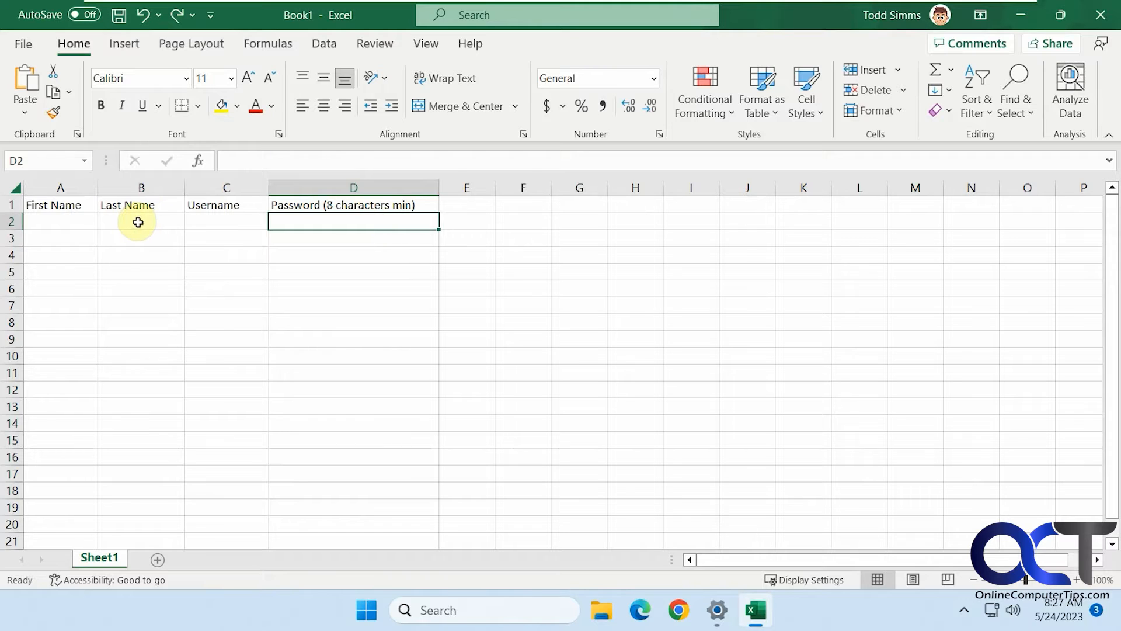
mouse_move(304, 218)
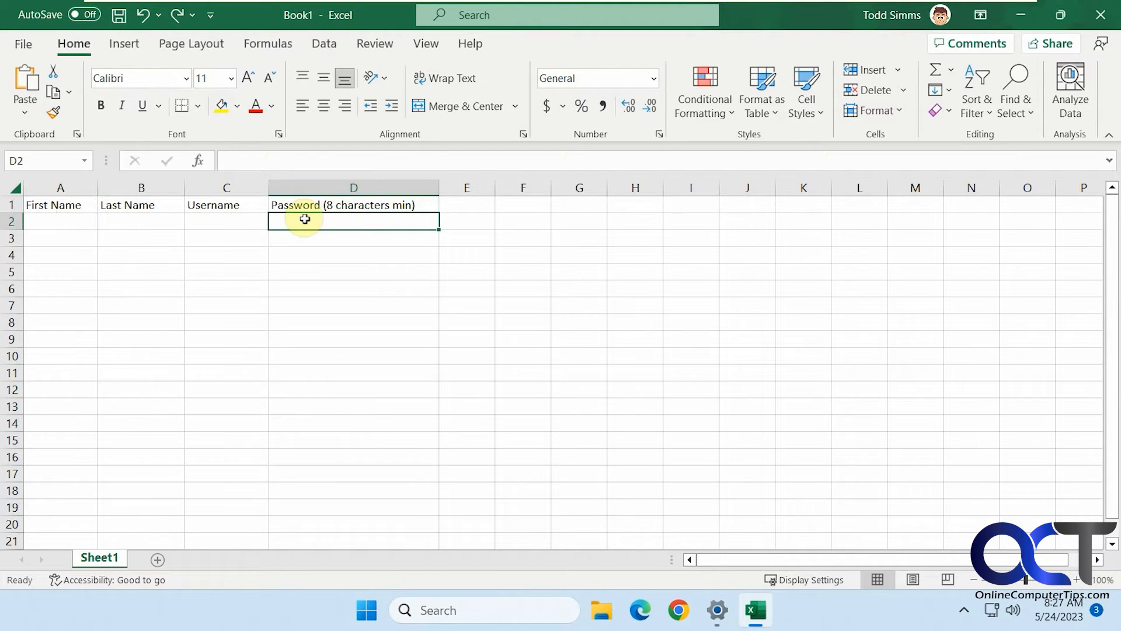
mouse_move(209, 216)
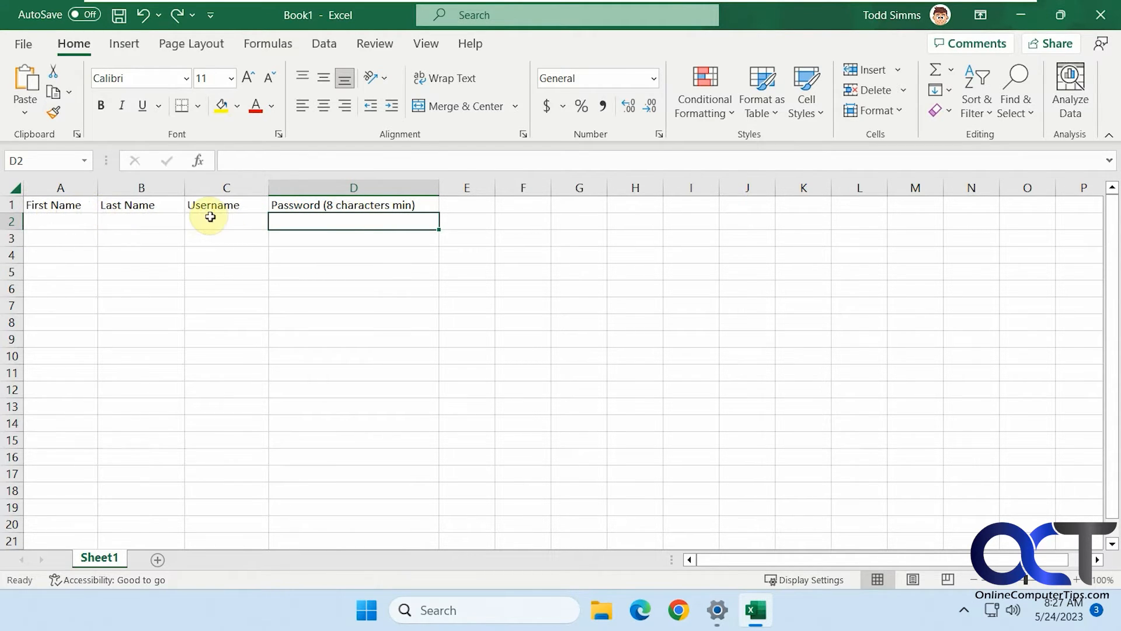
mouse_move(327, 224)
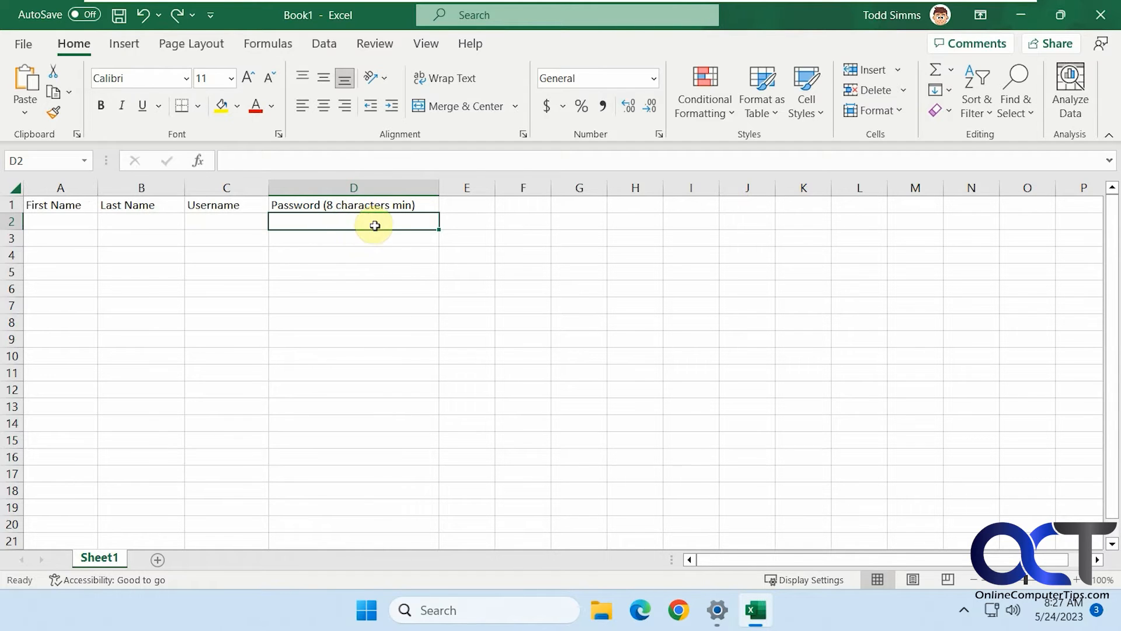
mouse_move(377, 236)
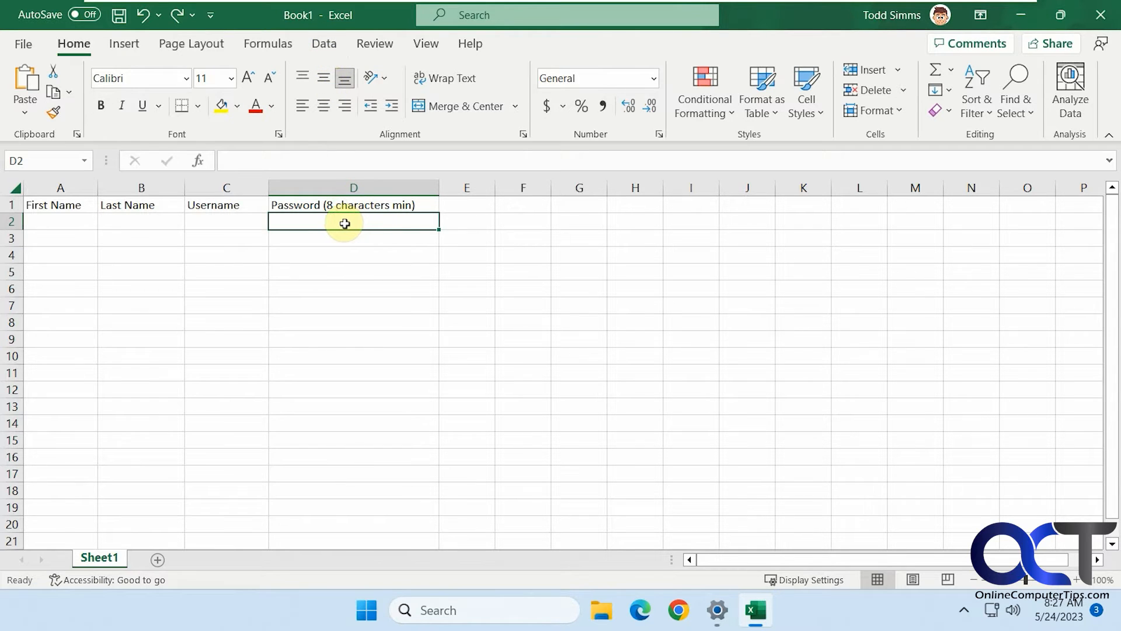
mouse_move(324, 43)
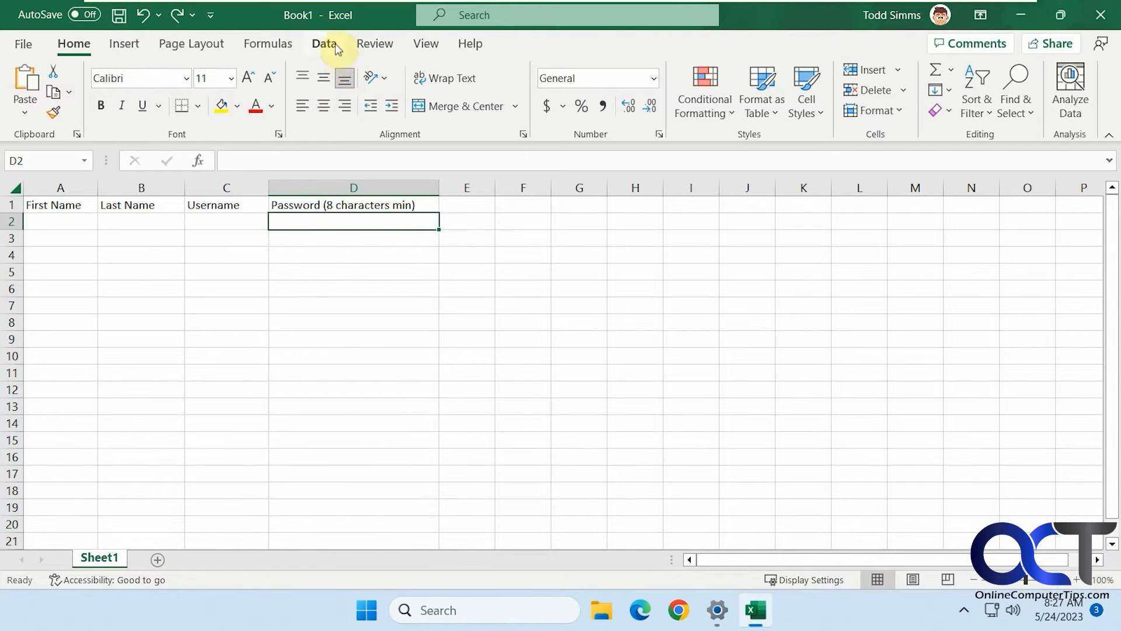
Bring up the Data Validation options from the Data ribbon for the password cell.
left_click(323, 43)
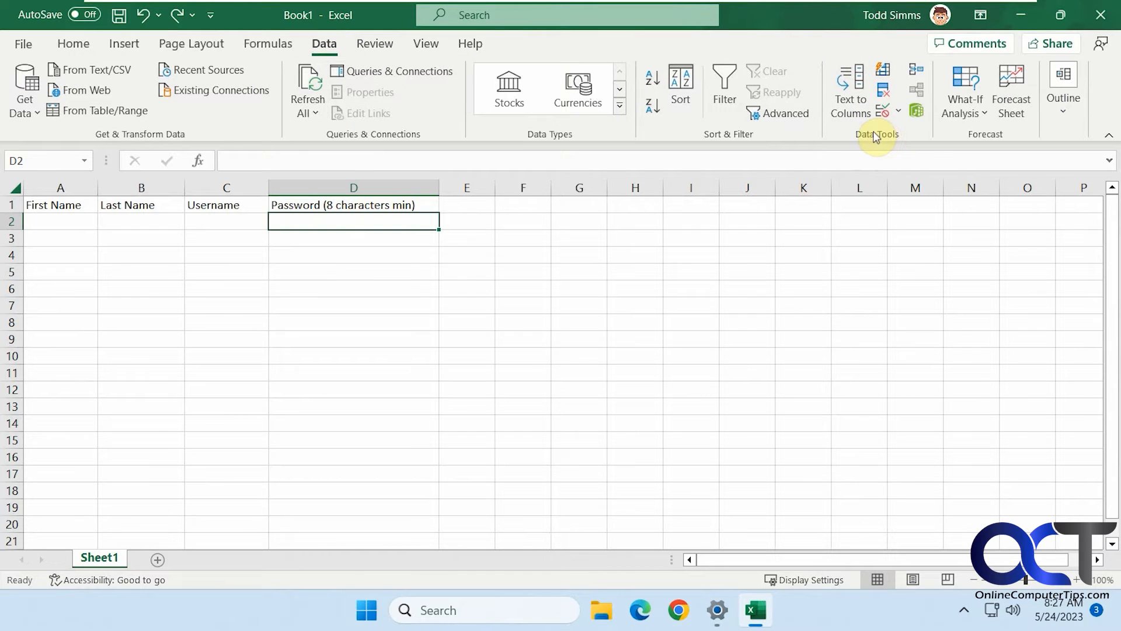
left_click(899, 110)
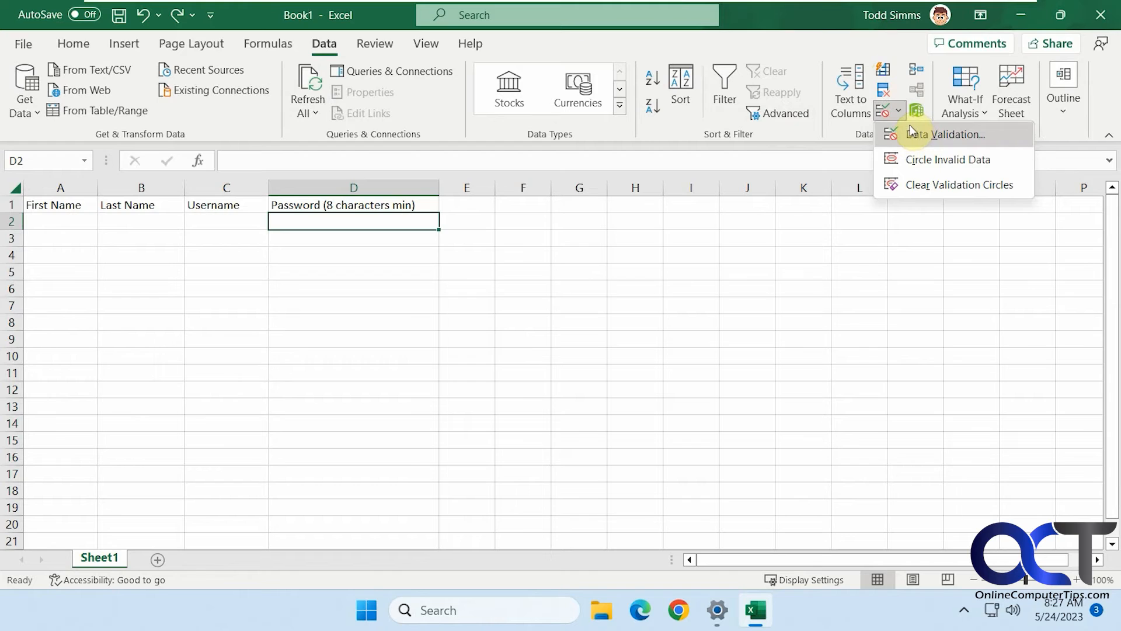
mouse_move(926, 135)
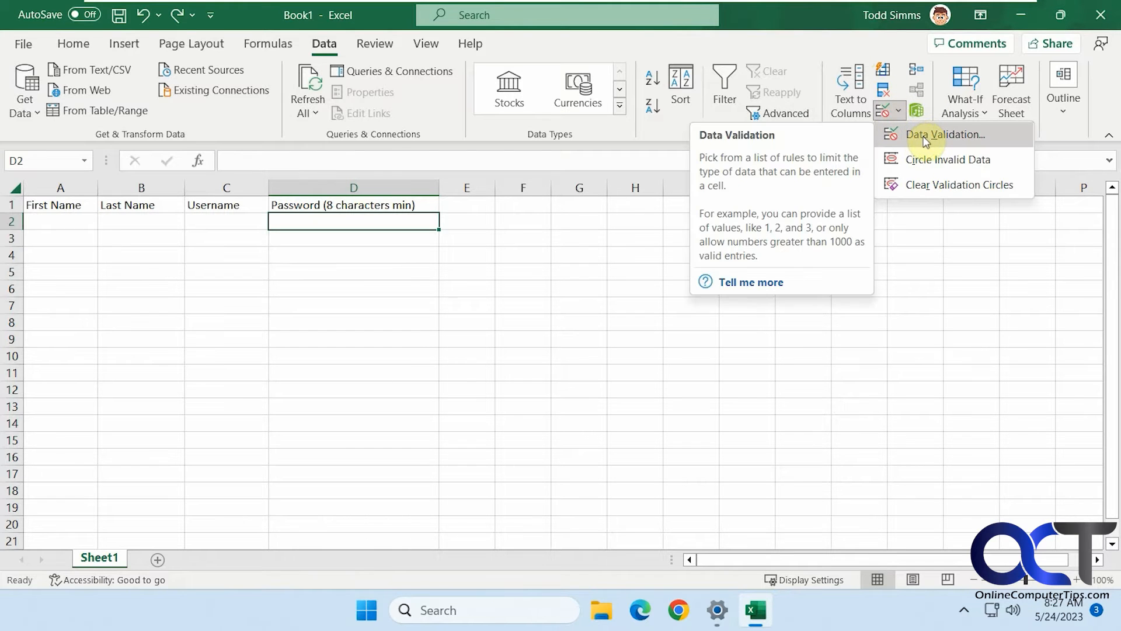
Define a rule for D2 allowing only text length greater than a minimum of 7.
left_click(950, 135)
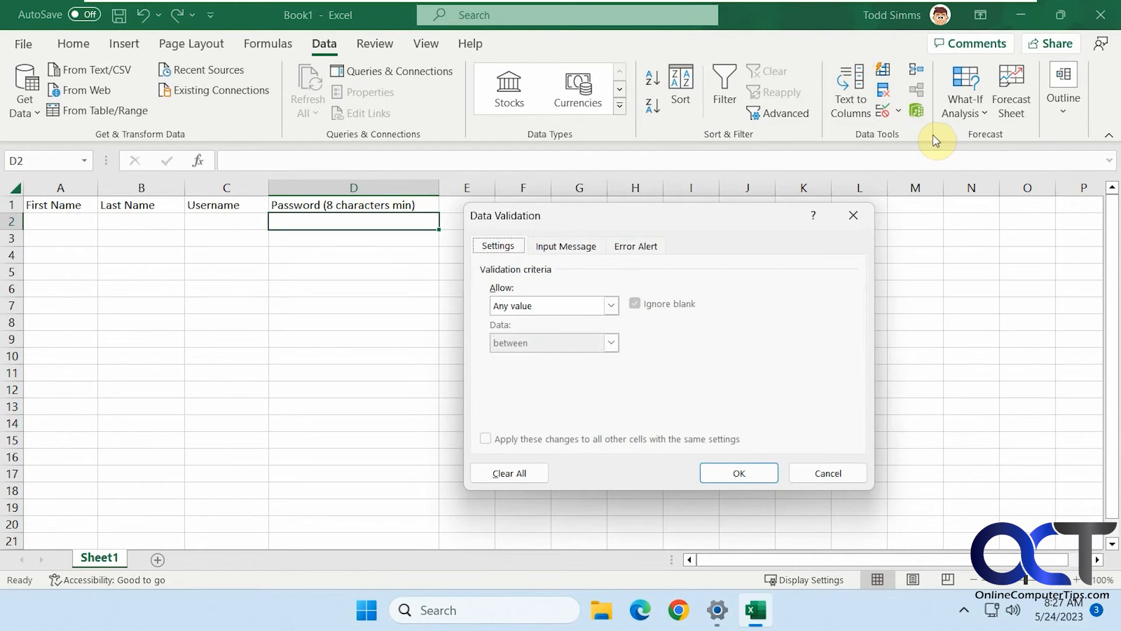
mouse_move(610, 305)
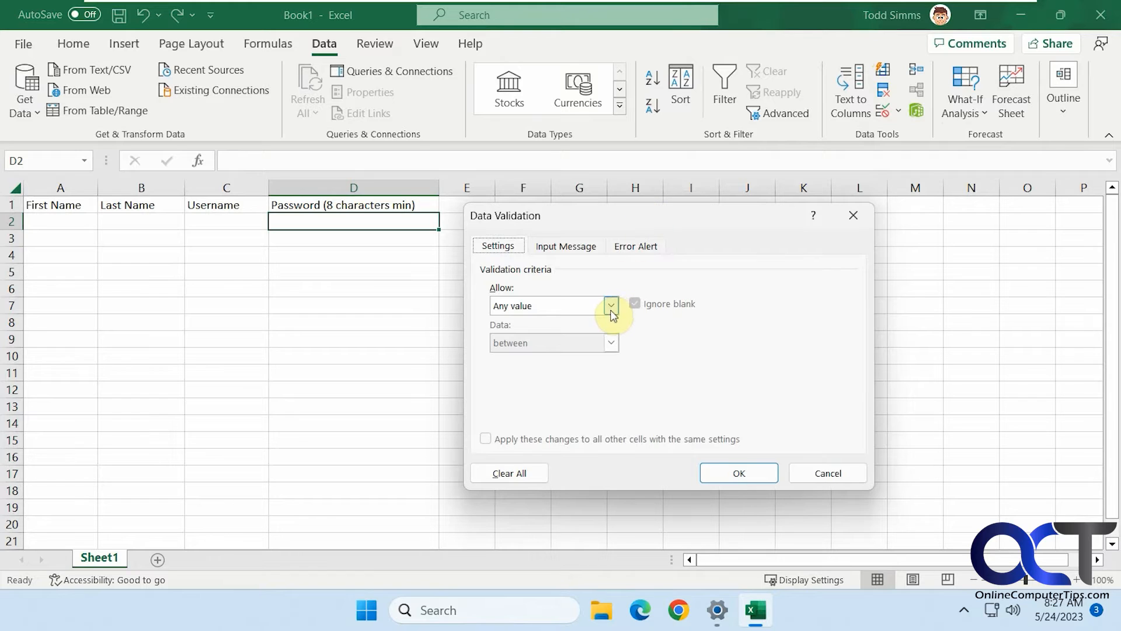
left_click(610, 304)
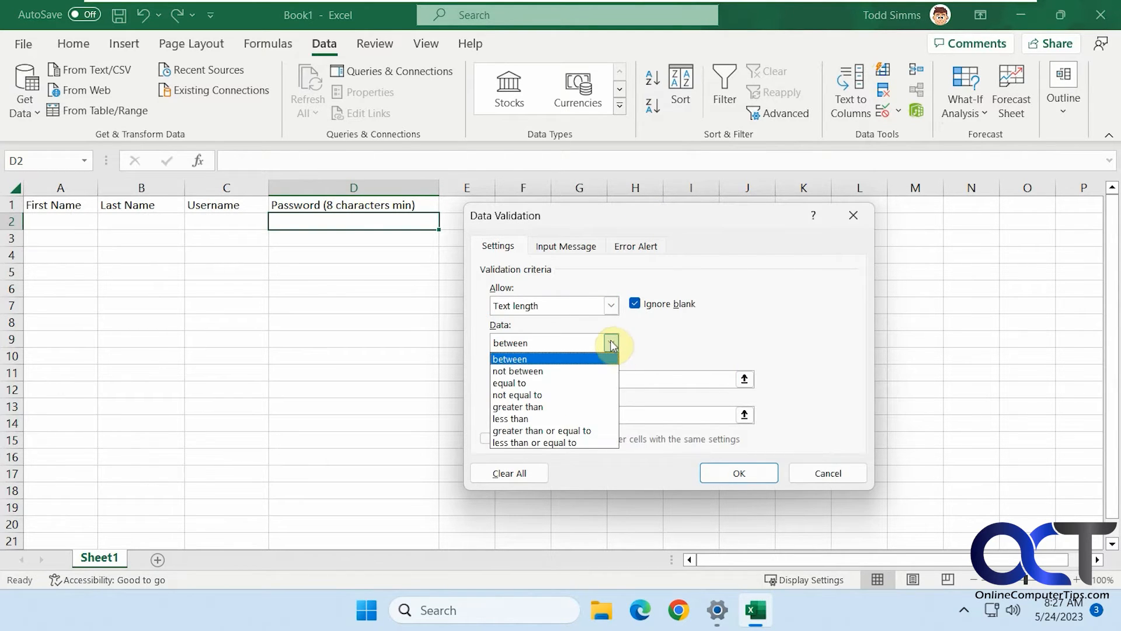
mouse_move(602, 401)
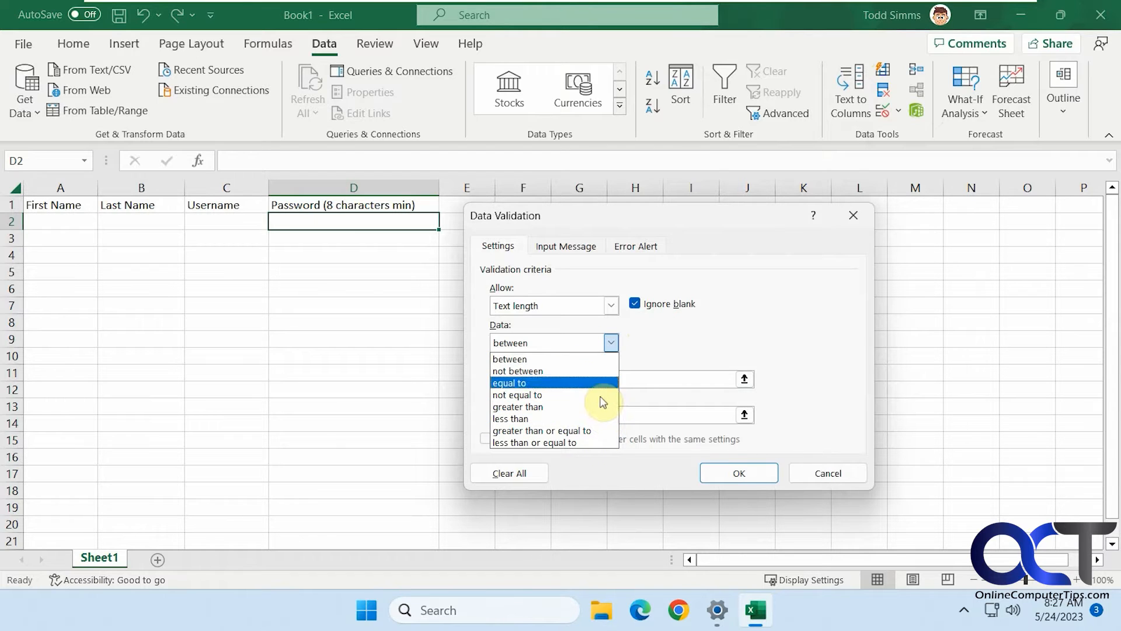
mouse_move(543, 410)
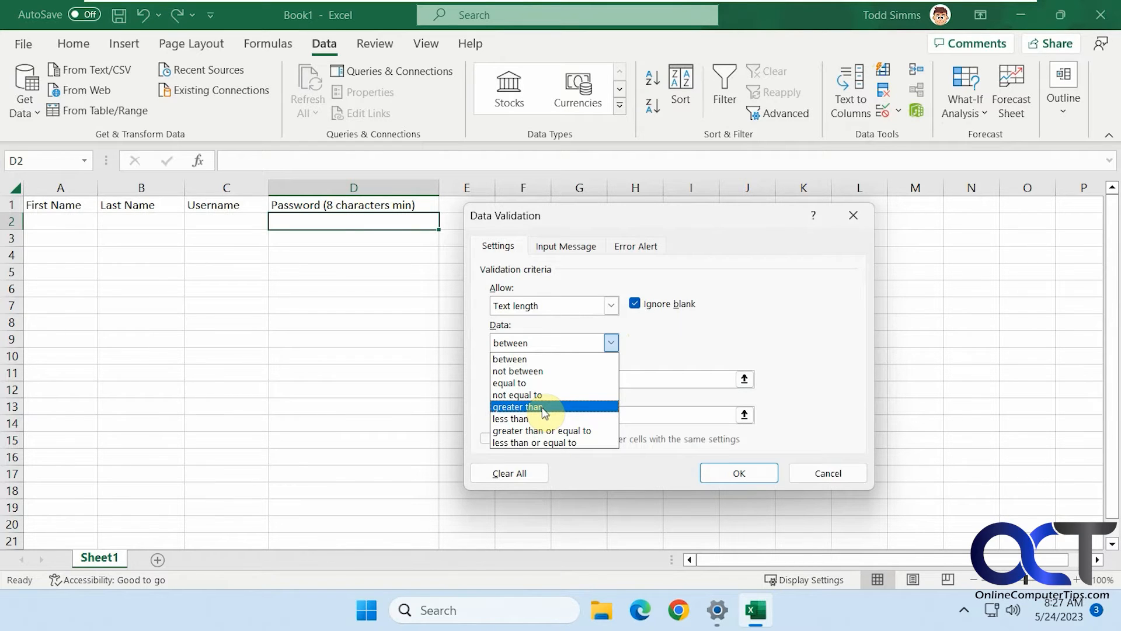
mouse_move(550, 430)
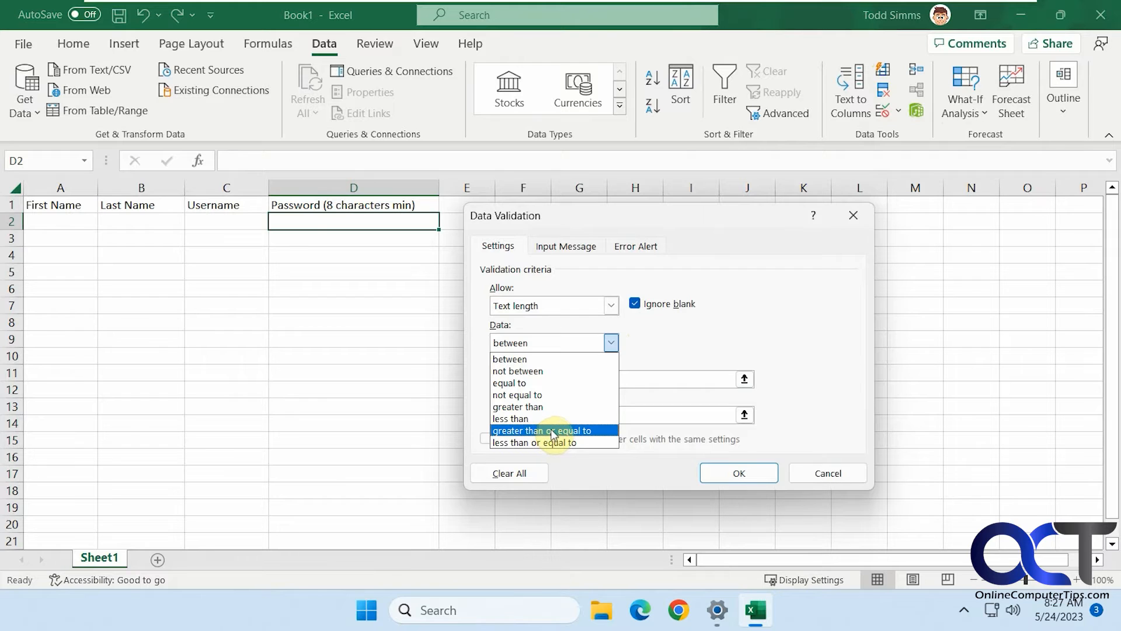
mouse_move(547, 406)
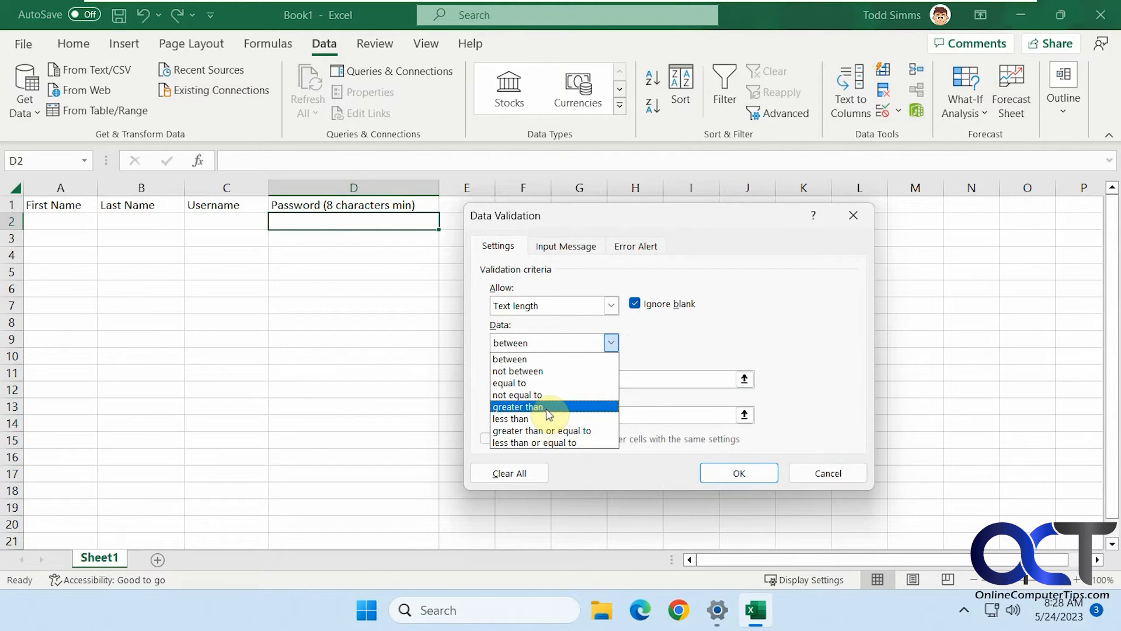
left_click(518, 407)
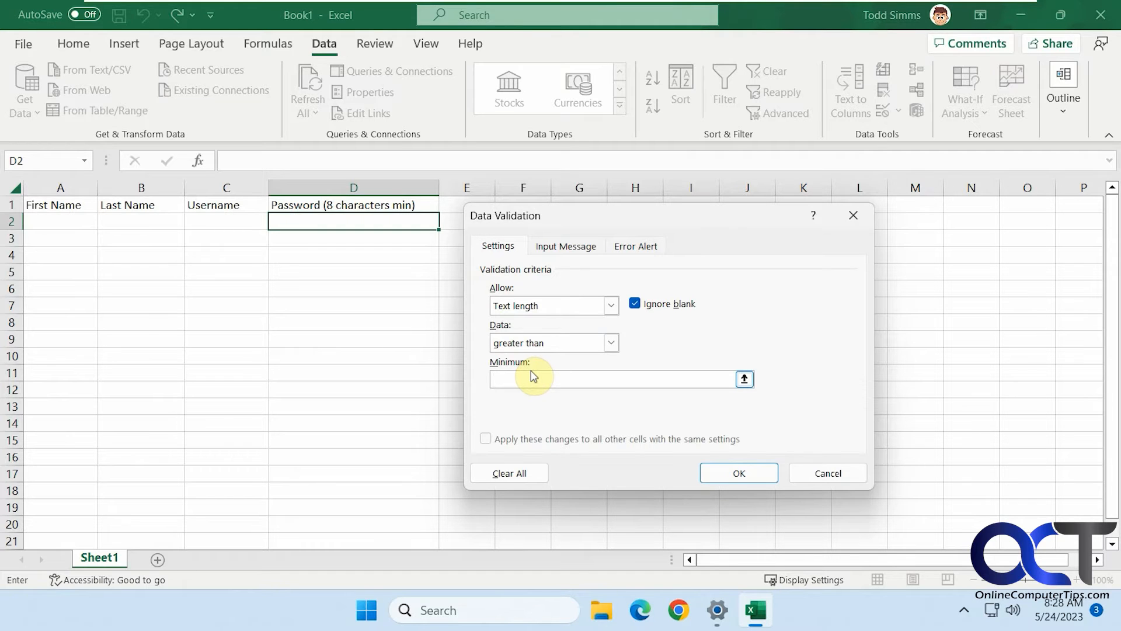
type("7")
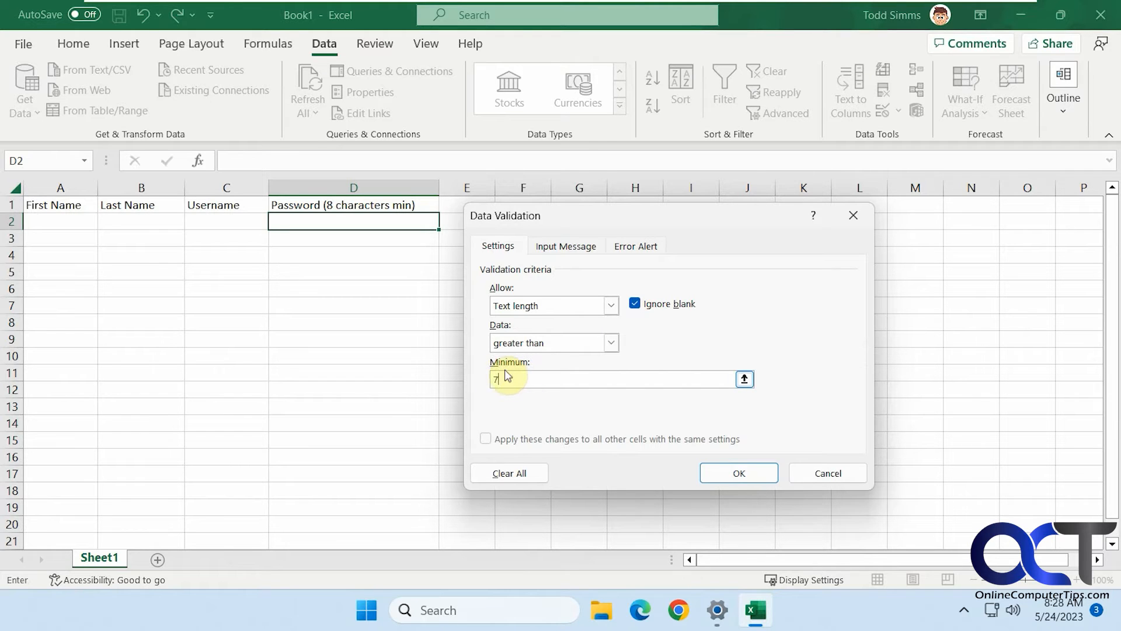
mouse_move(512, 375)
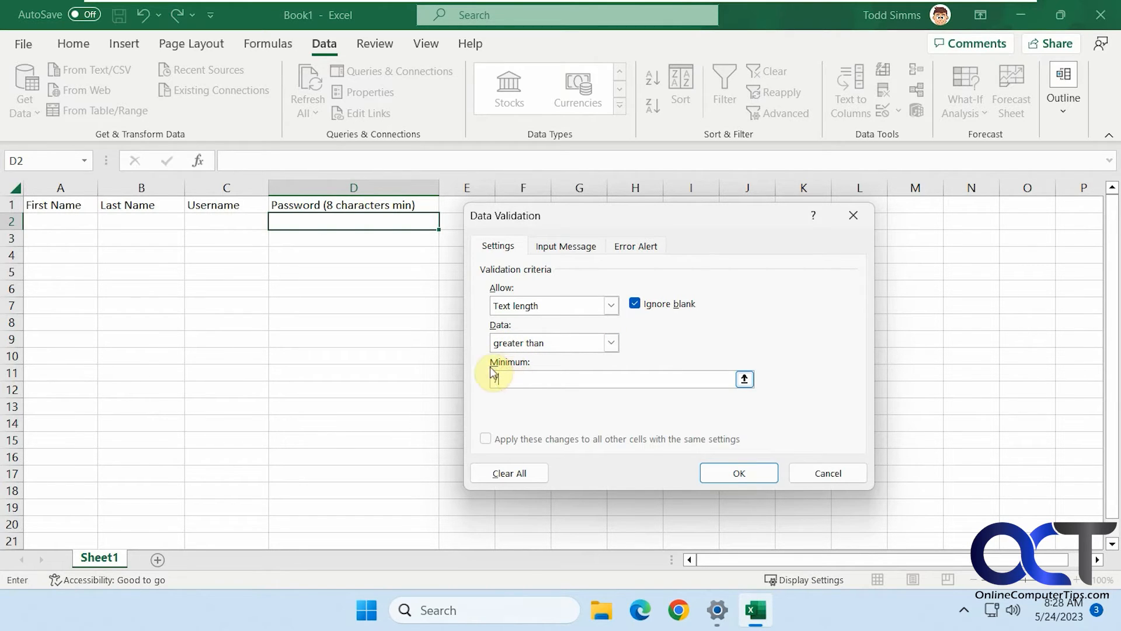
type("7")
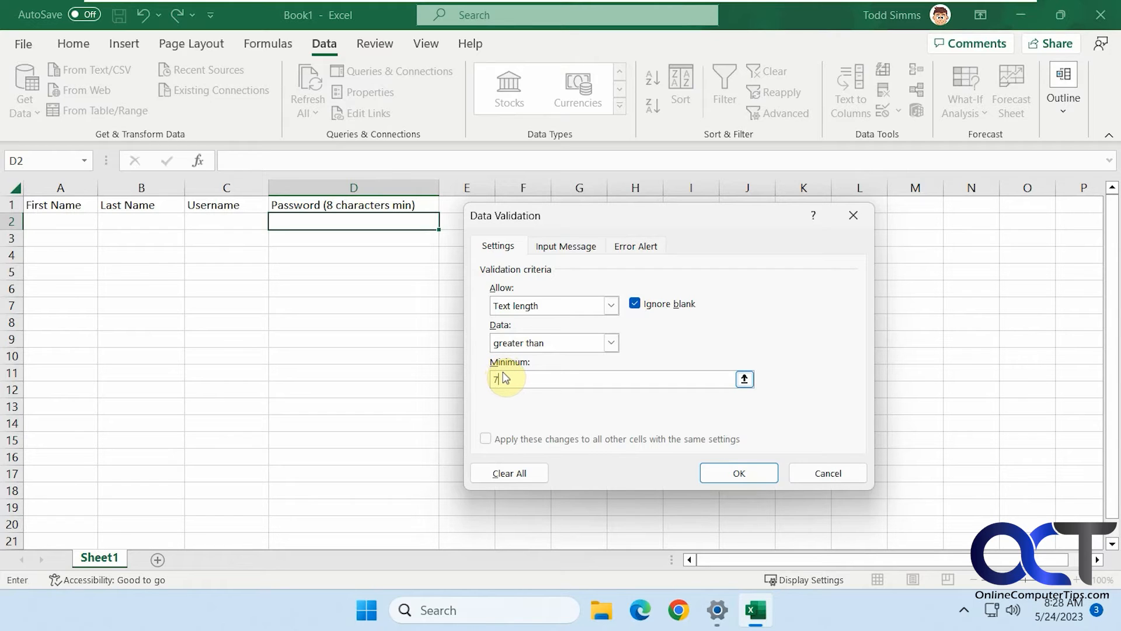
mouse_move(712, 463)
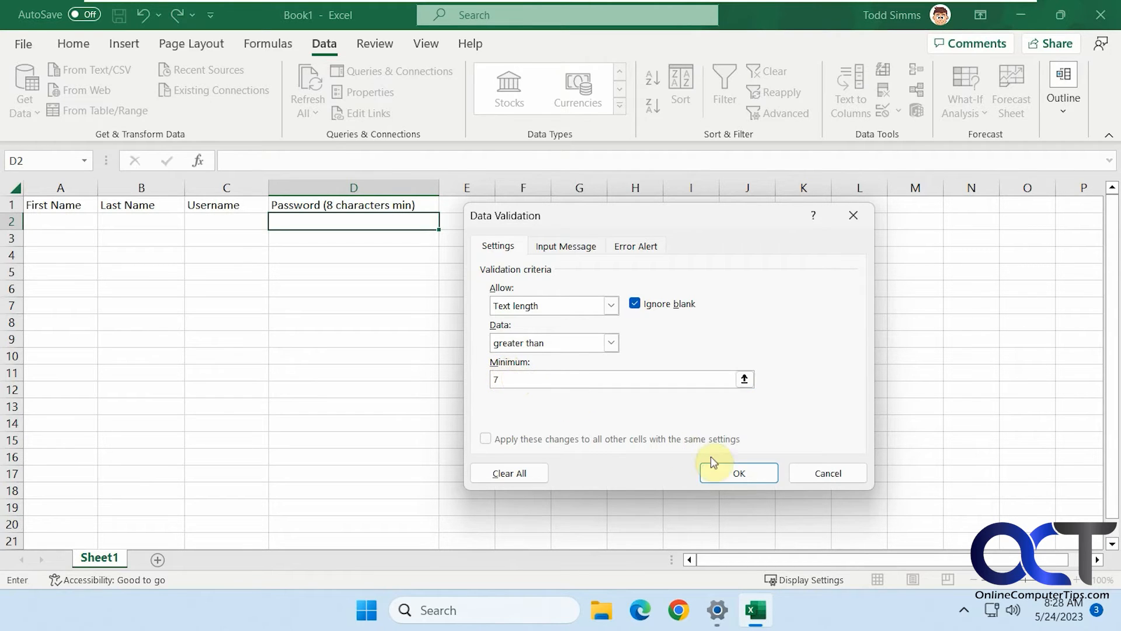
left_click(738, 473)
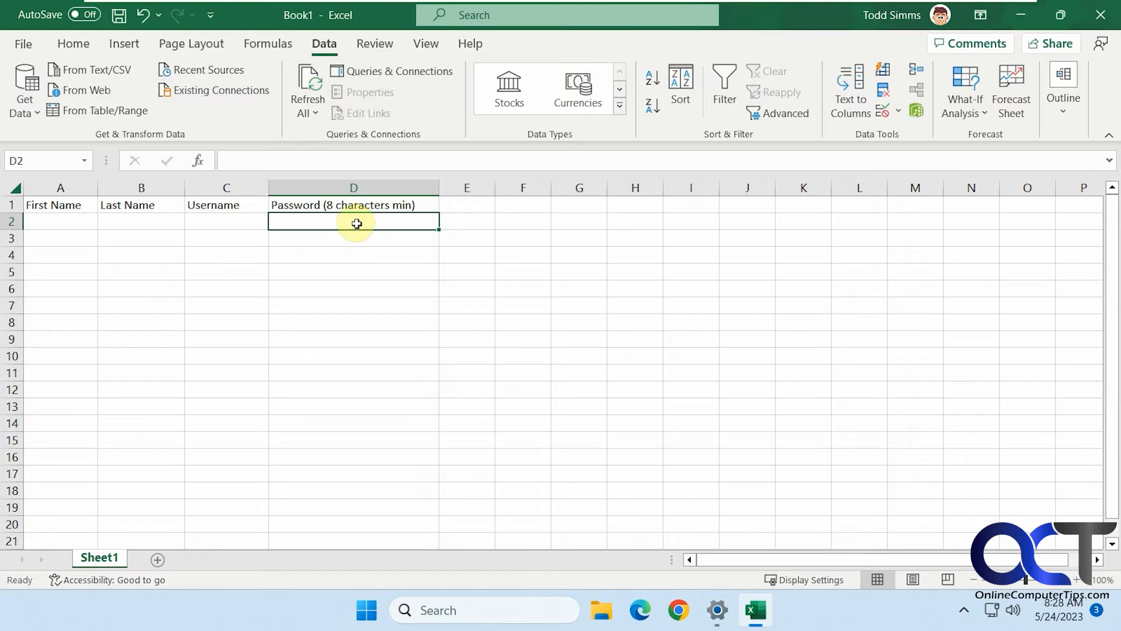
type("1234567")
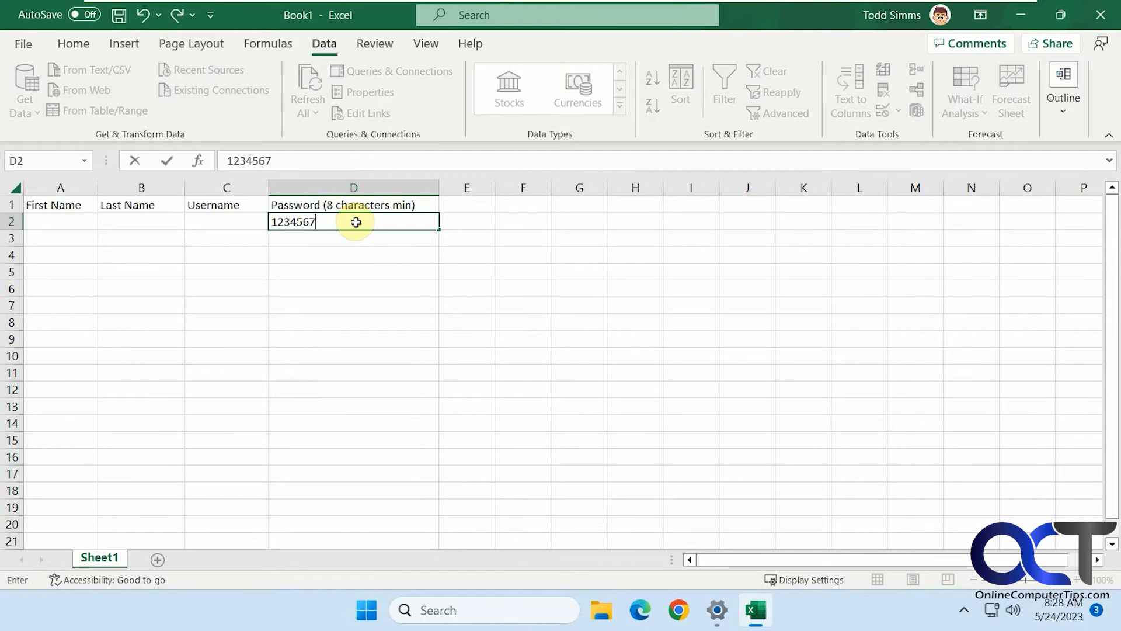
key("Return")
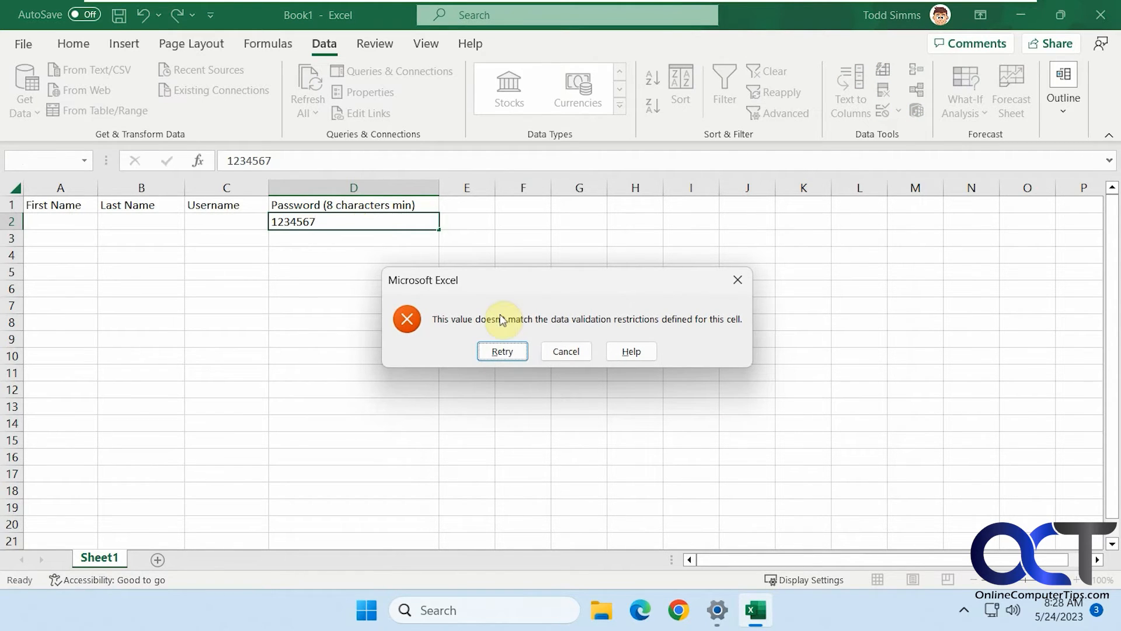
left_click(501, 352)
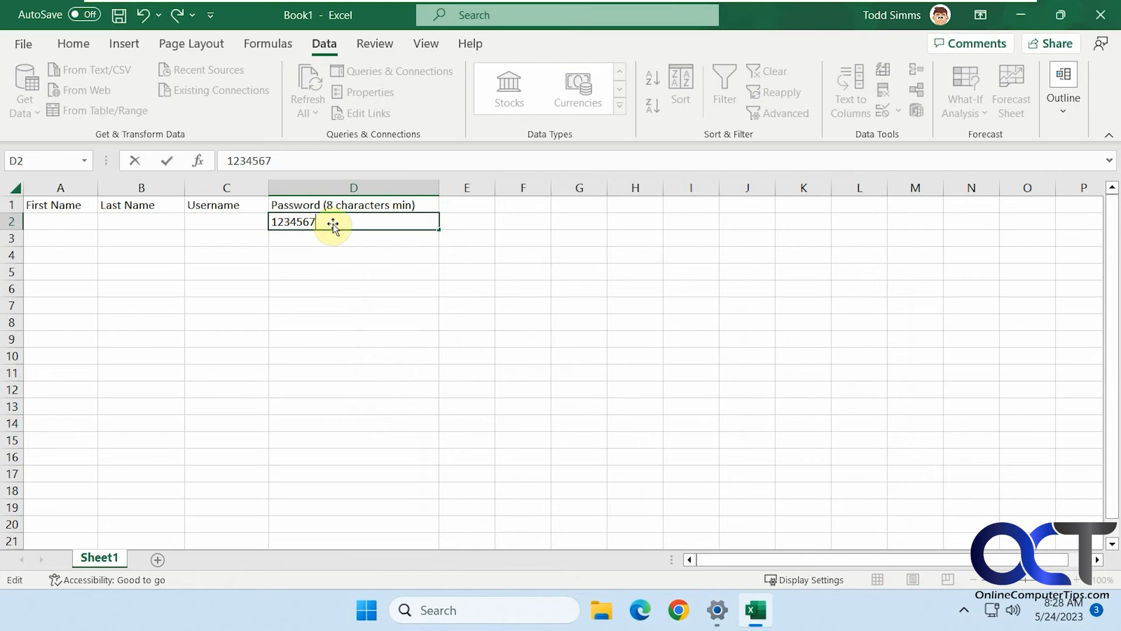
key("Enter")
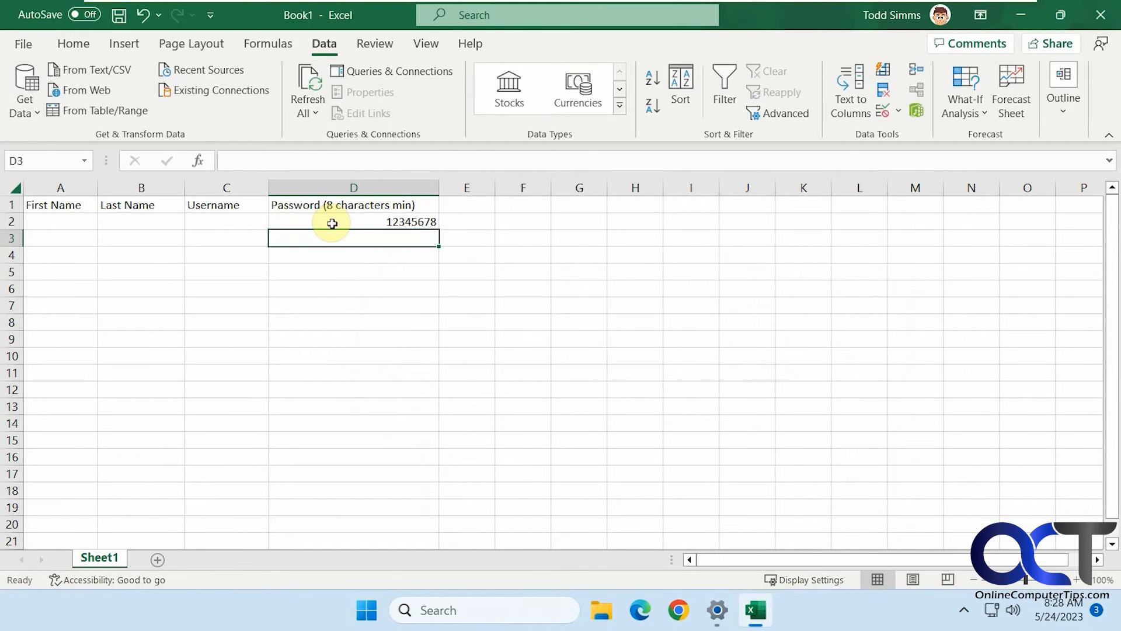
Clear D2 and confirm the short entry '12' is rejected with the generic validation warning.
left_click(353, 221)
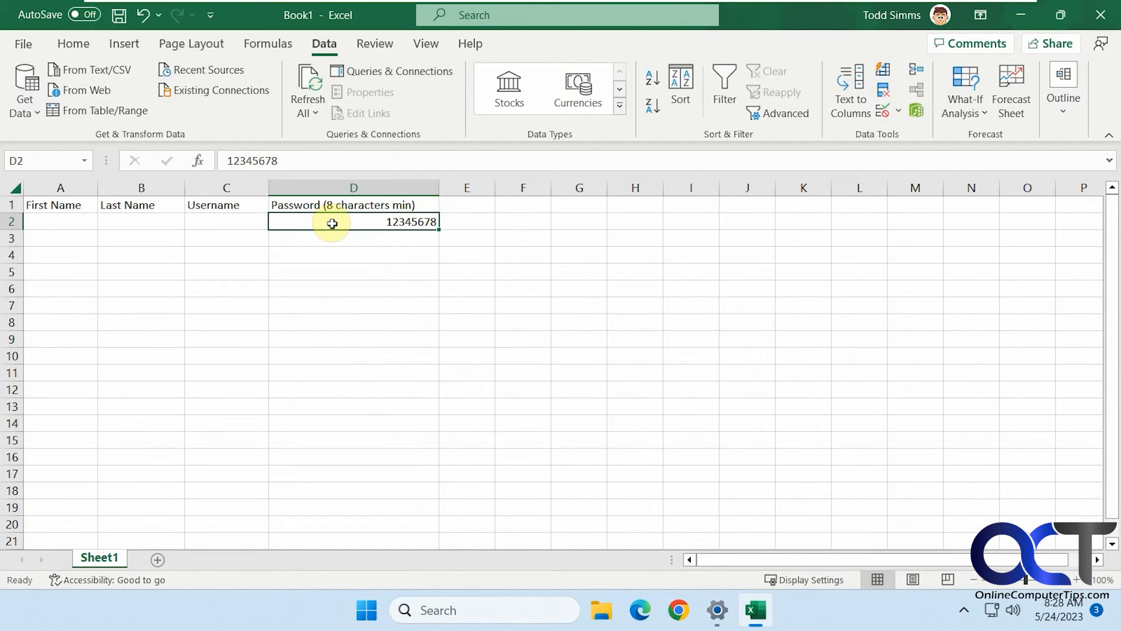
key("Delete")
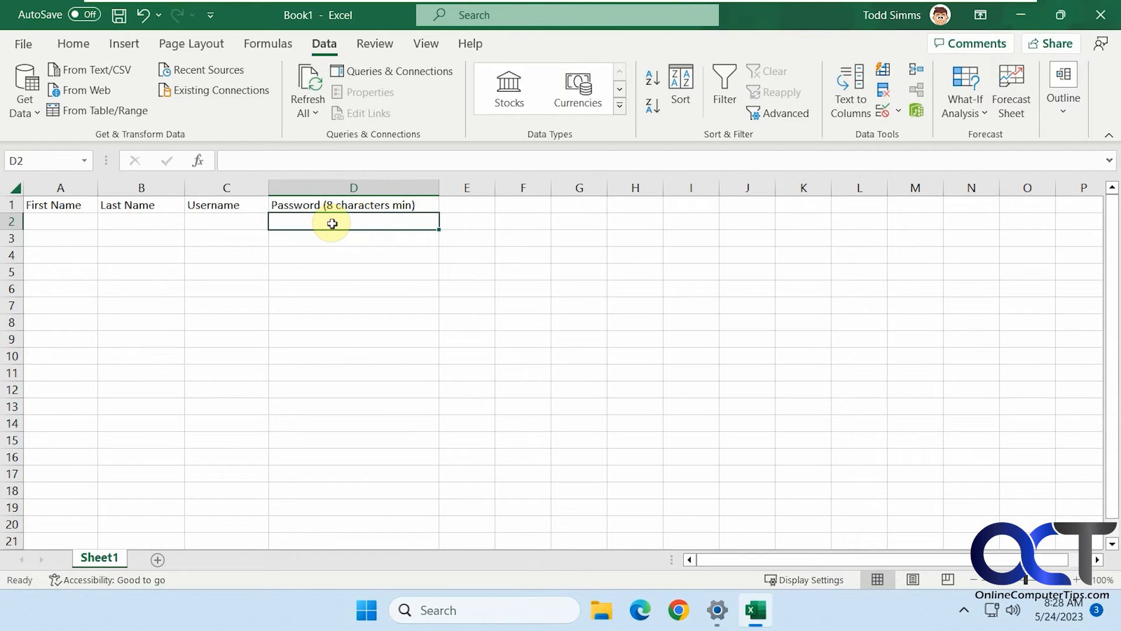
type("12")
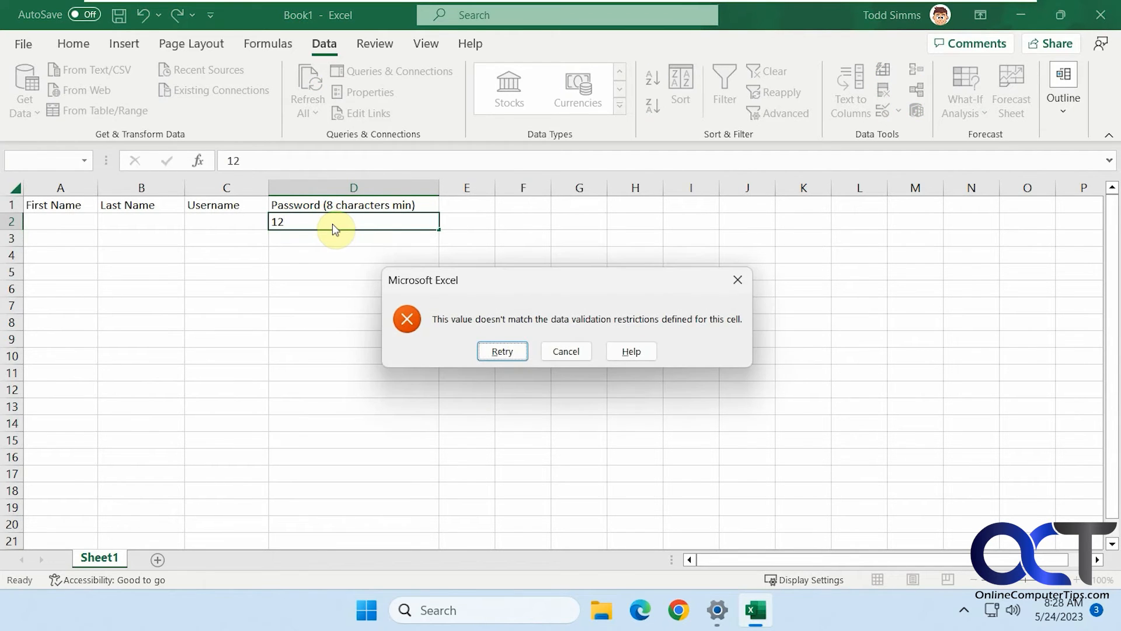
left_click(565, 351)
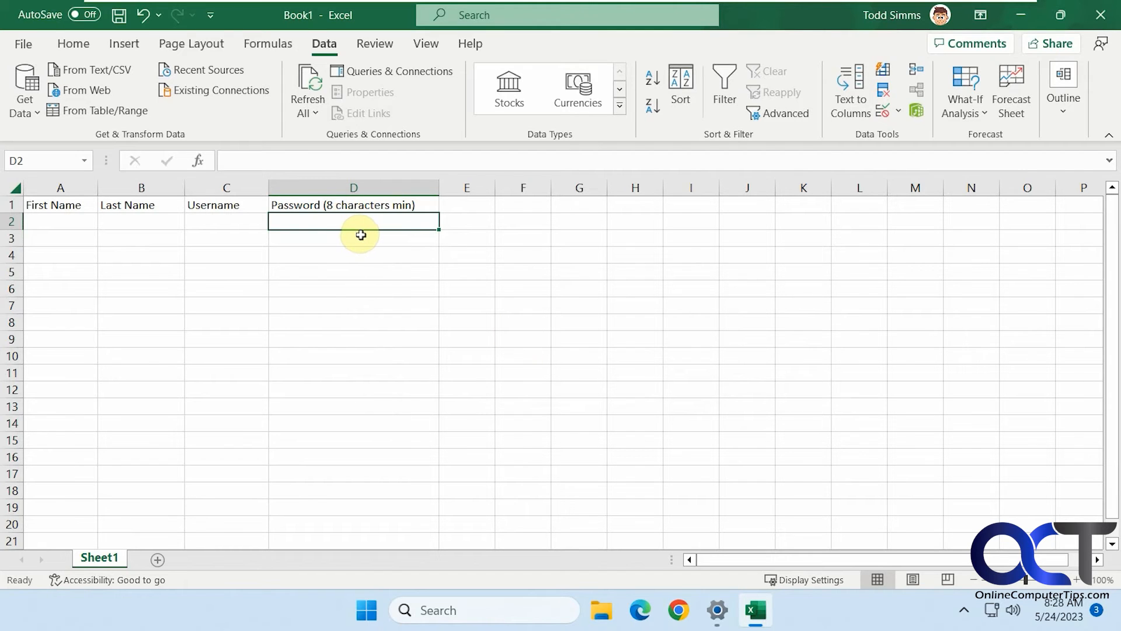
Reach D2's Error Alert settings and keep the alert style as Stop.
left_click(898, 112)
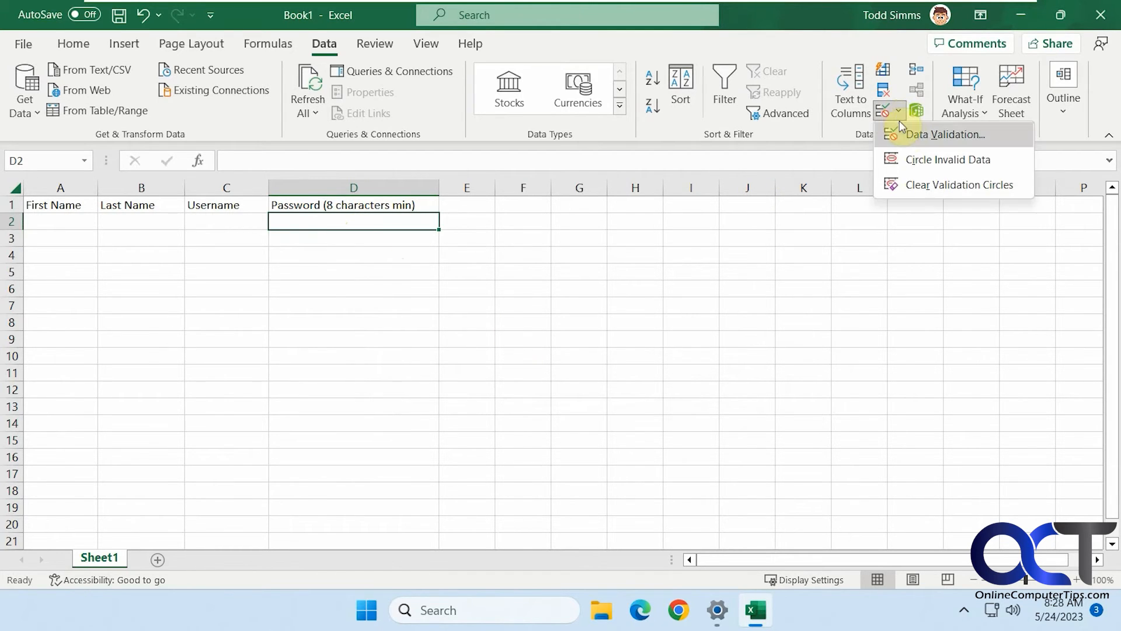
left_click(938, 134)
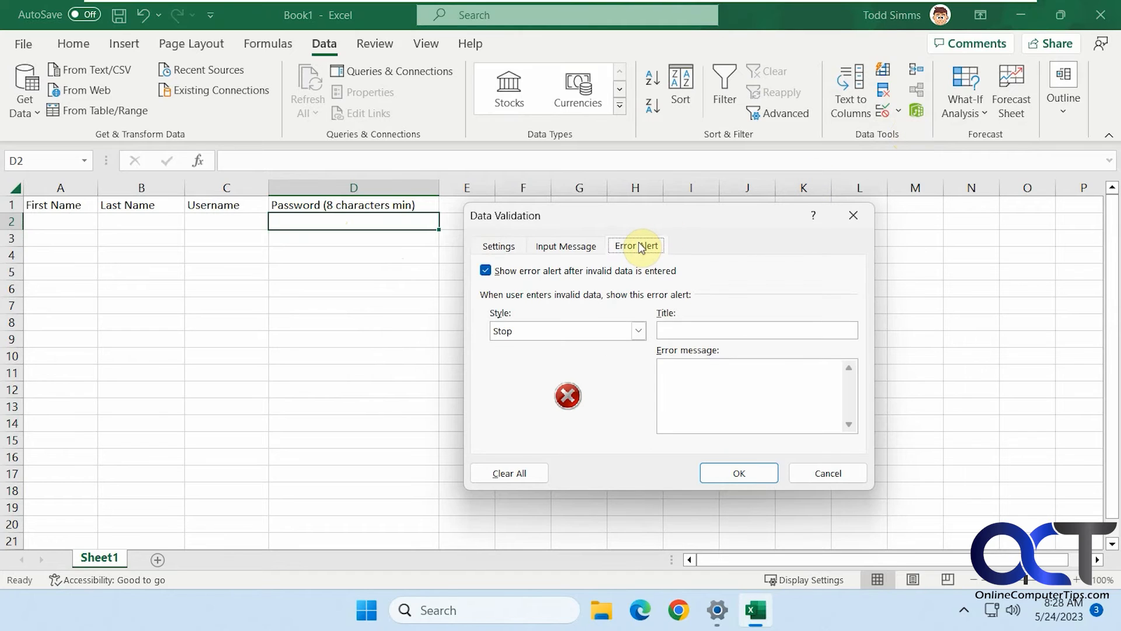
left_click(636, 331)
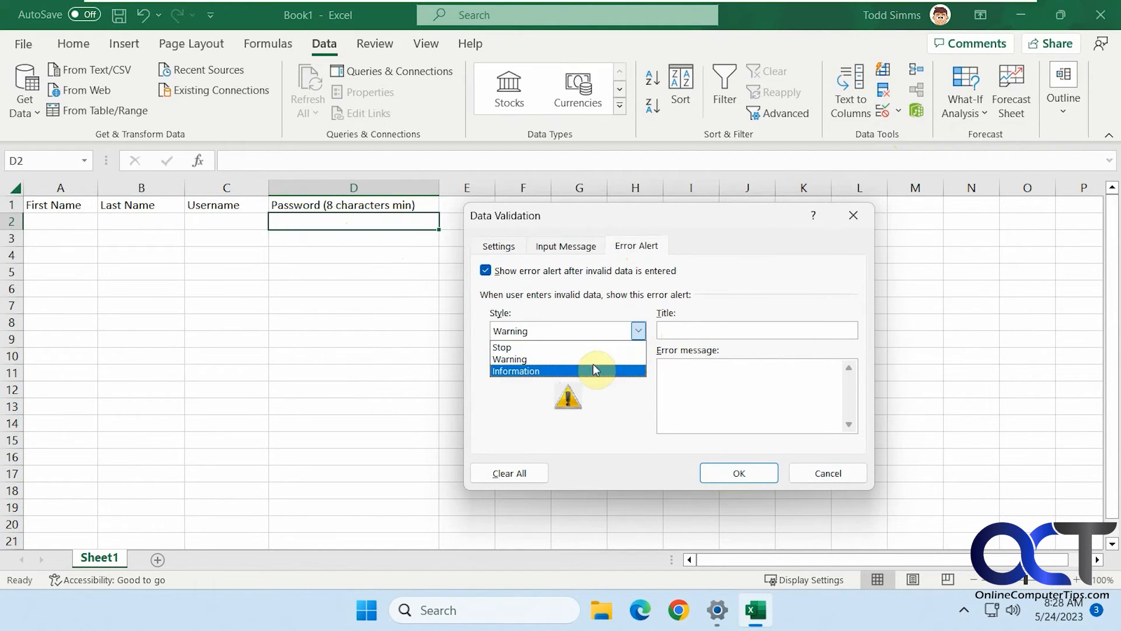
left_click(502, 346)
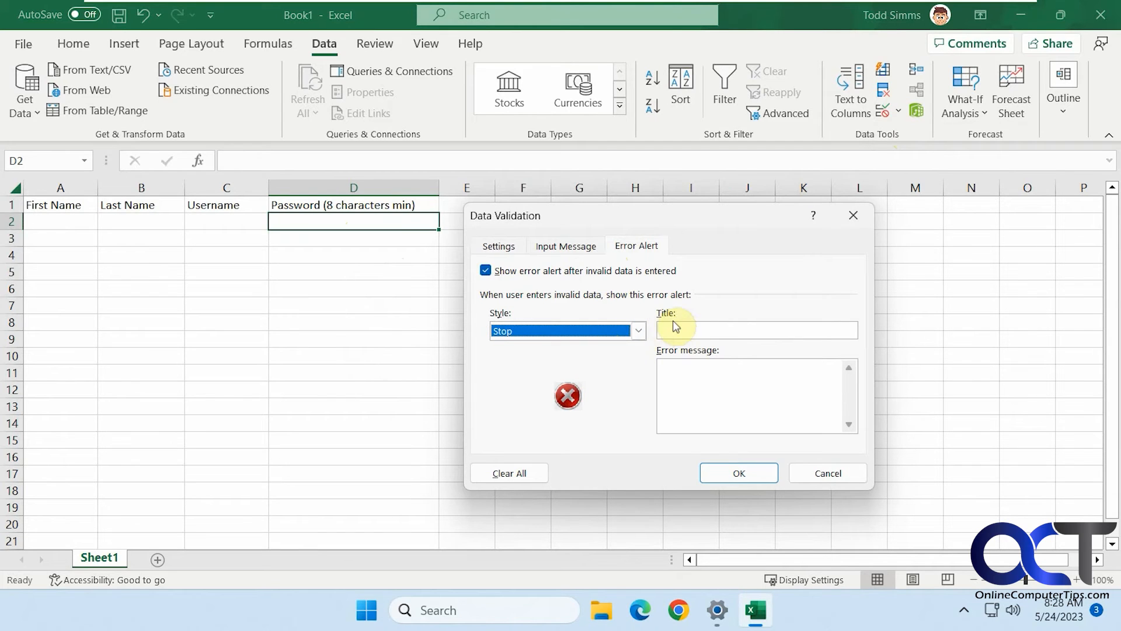
Title the alert 'Error' with message 'Your password needs to be at least 8 characters in length.'.
type("Error")
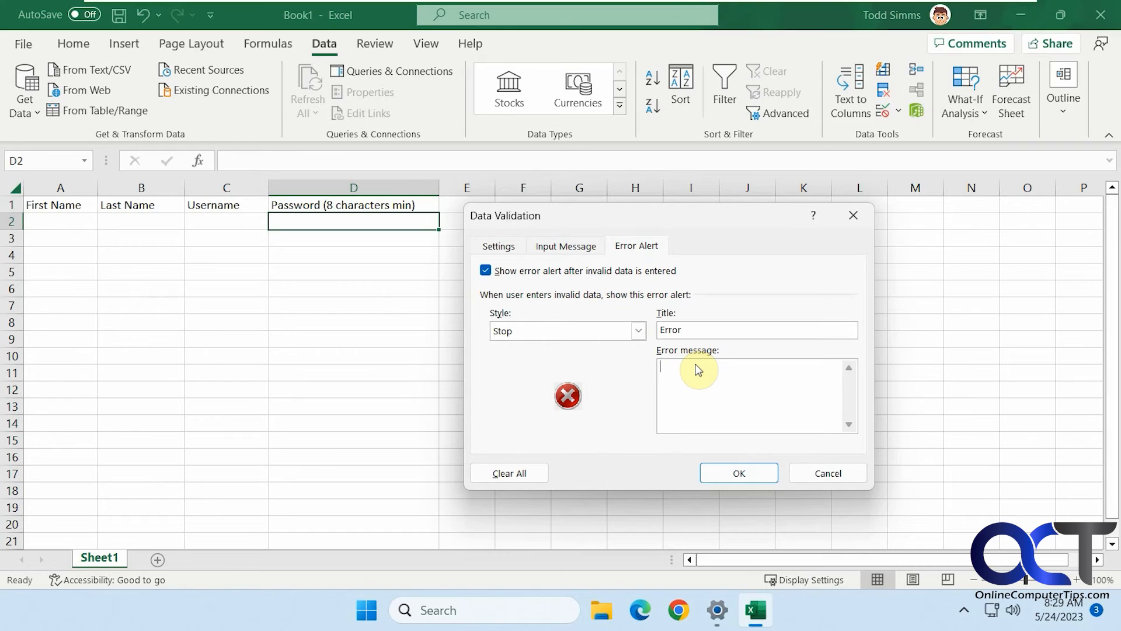
type("Your password n")
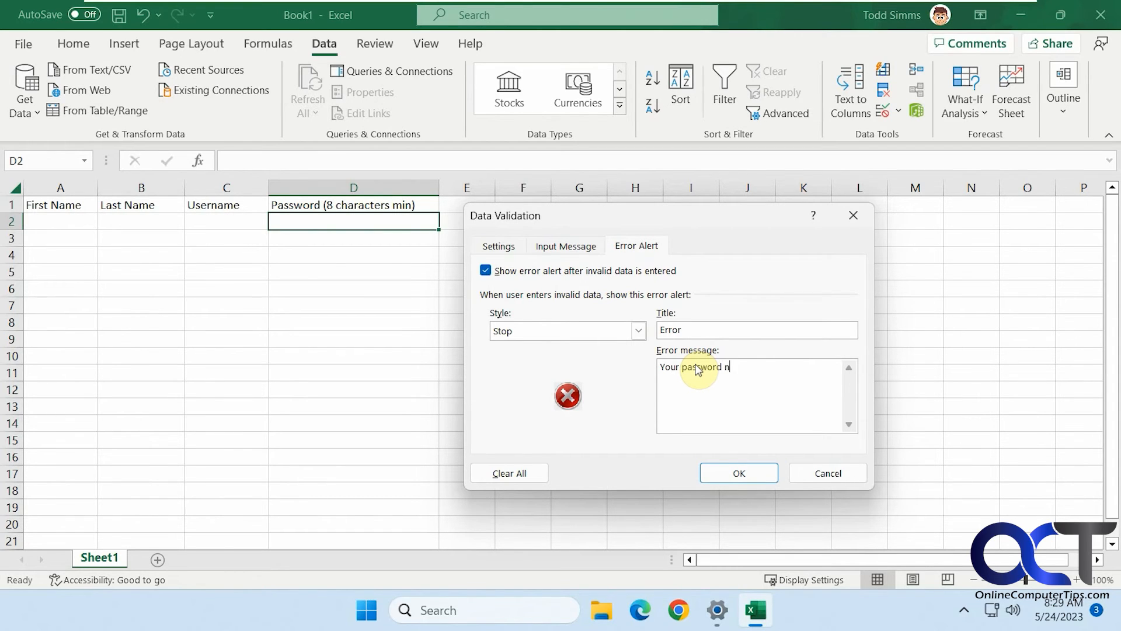
type("eeds to be")
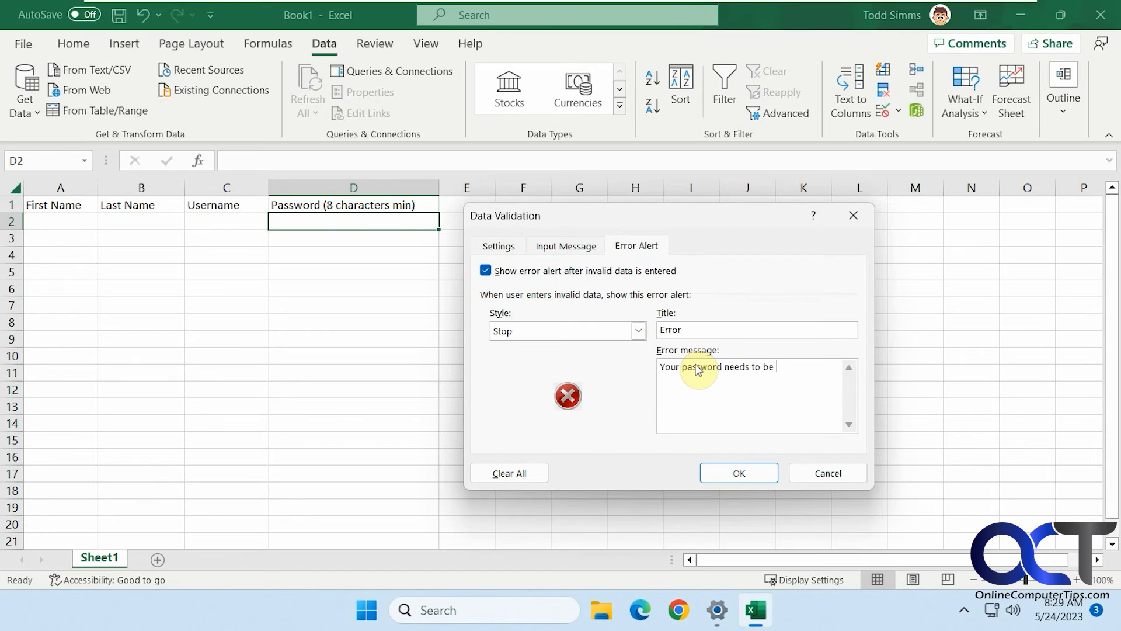
type("at least")
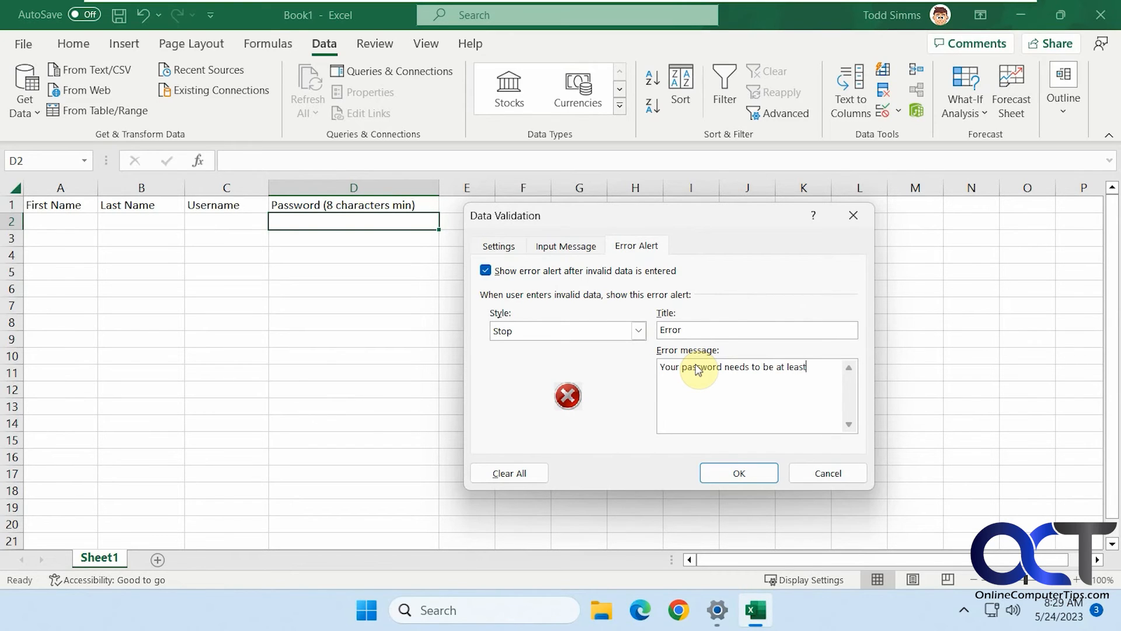
type("8 characters in")
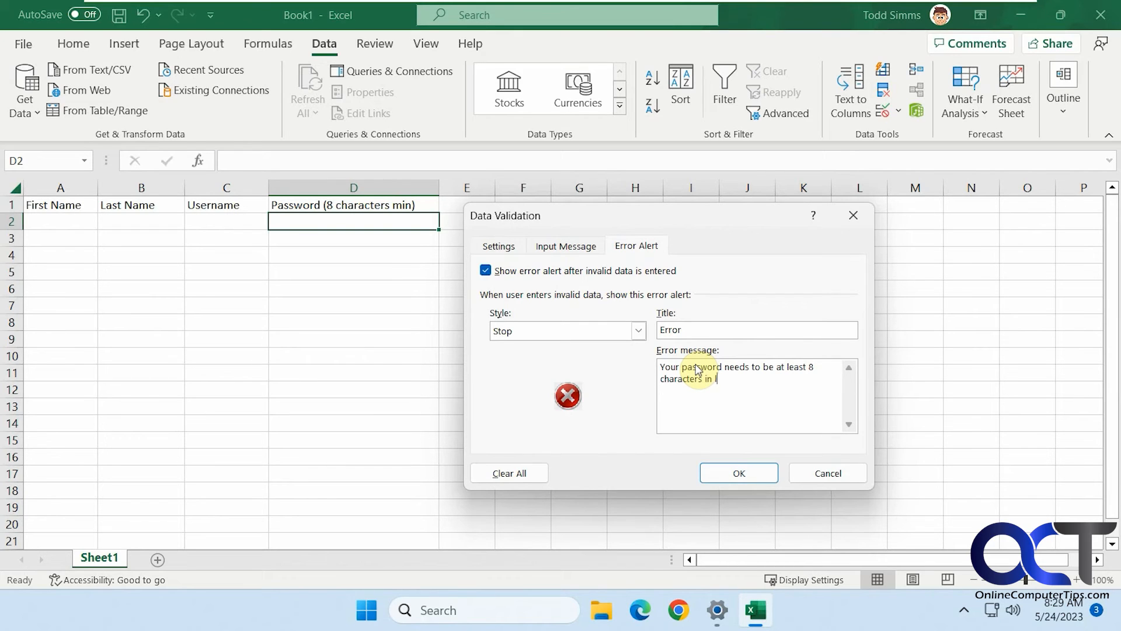
type("length.")
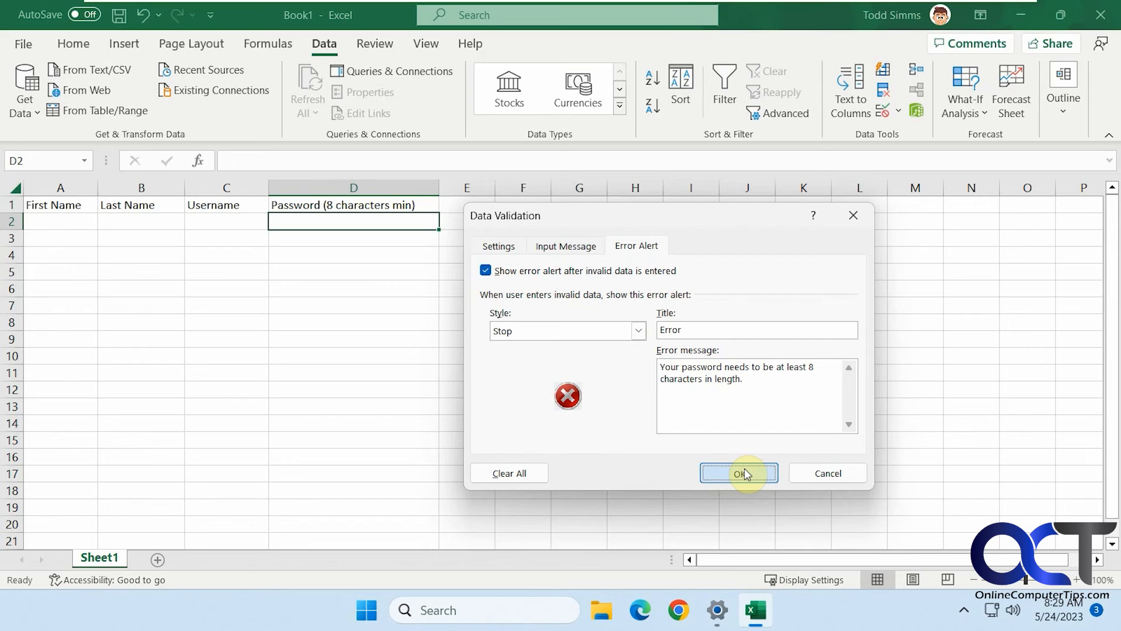
Save the alert and confirm 'sdfsdf' is rejected with the custom Error message, leaving D2 empty.
left_click(738, 473)
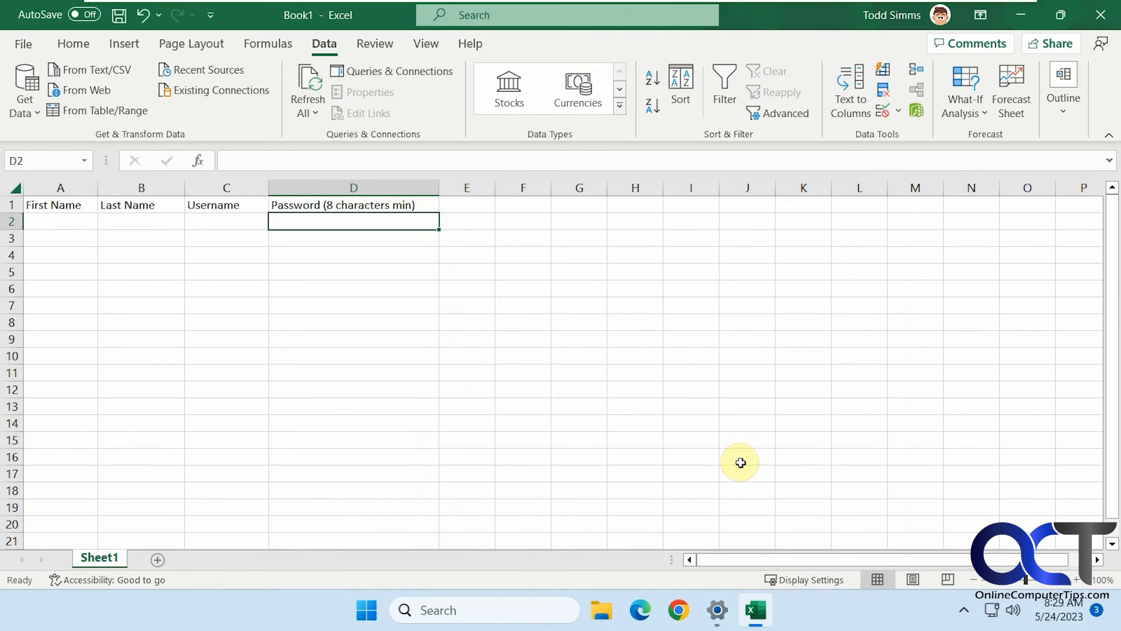
type("sdfsdf")
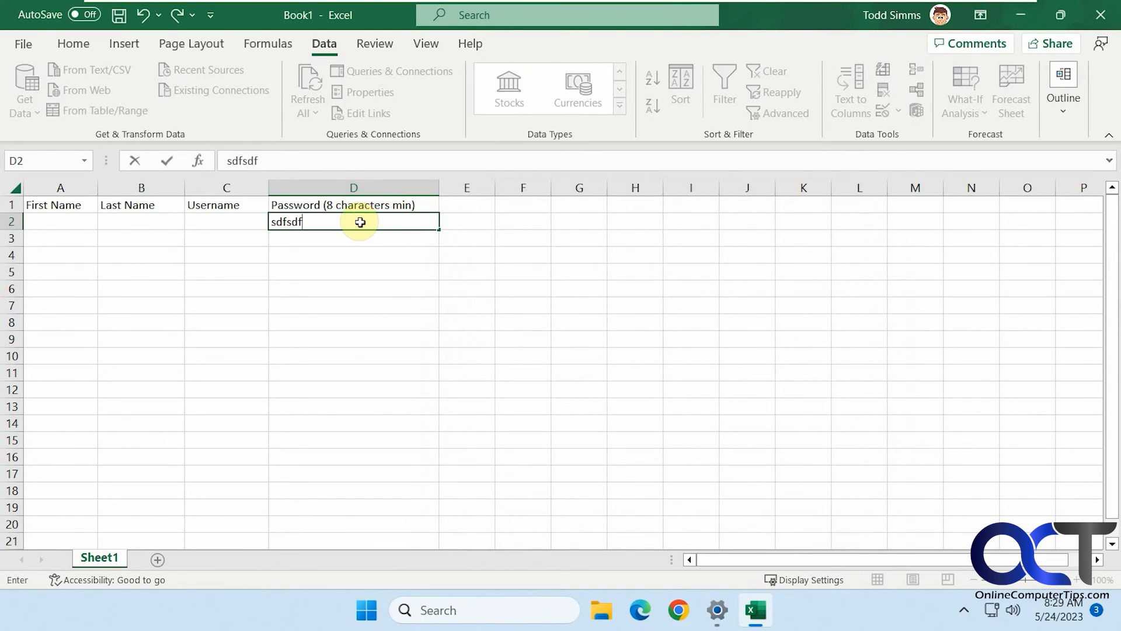
key("Return")
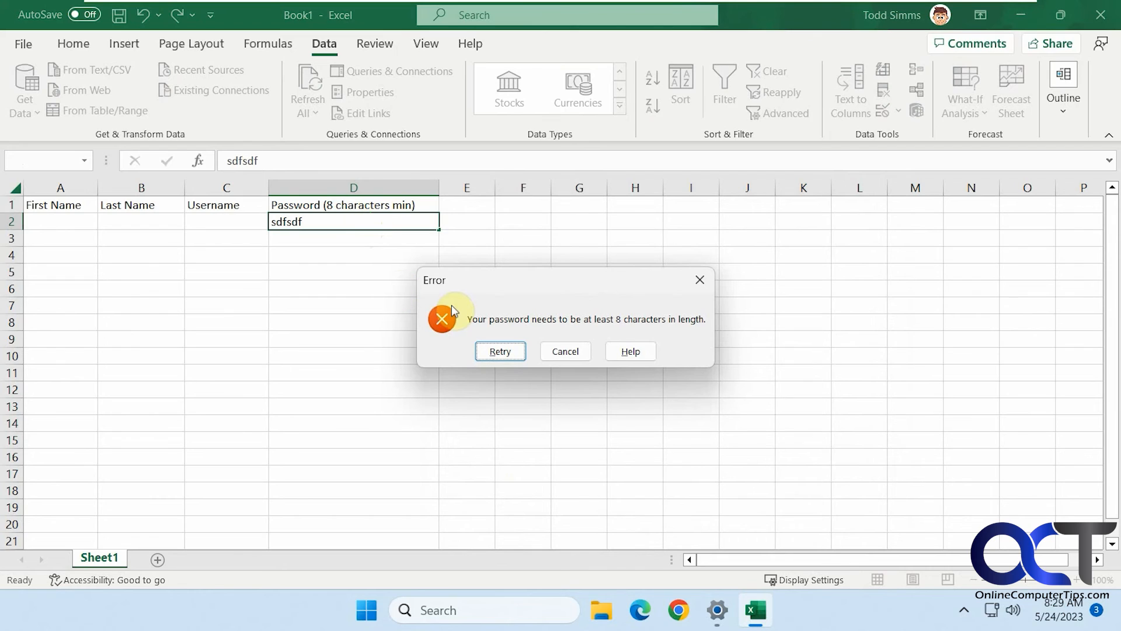
mouse_move(320, 304)
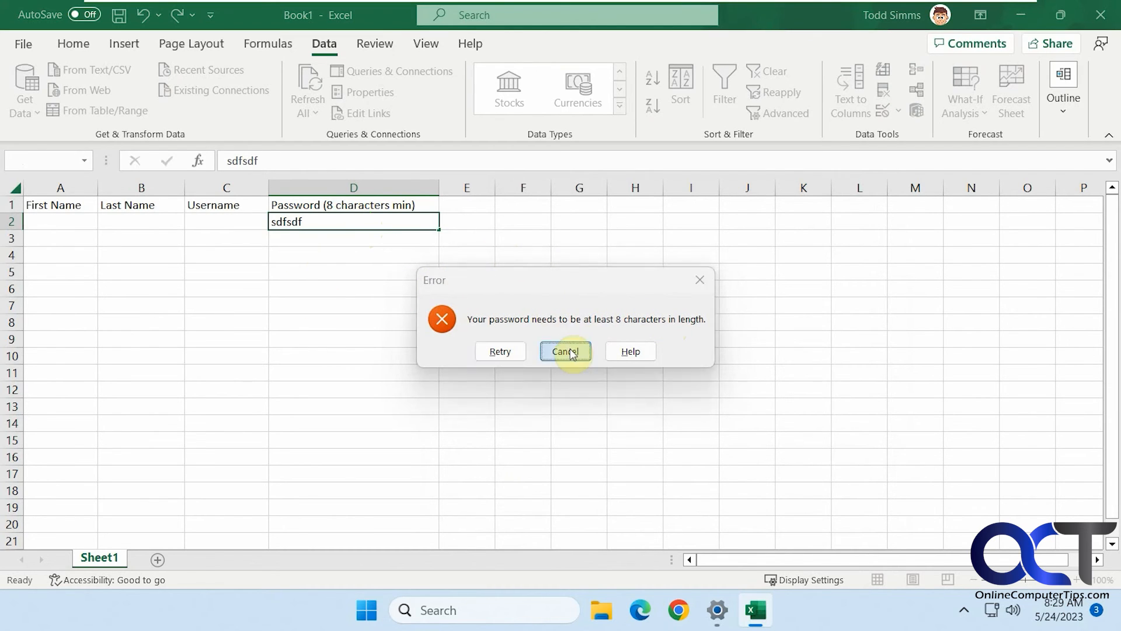
left_click(565, 352)
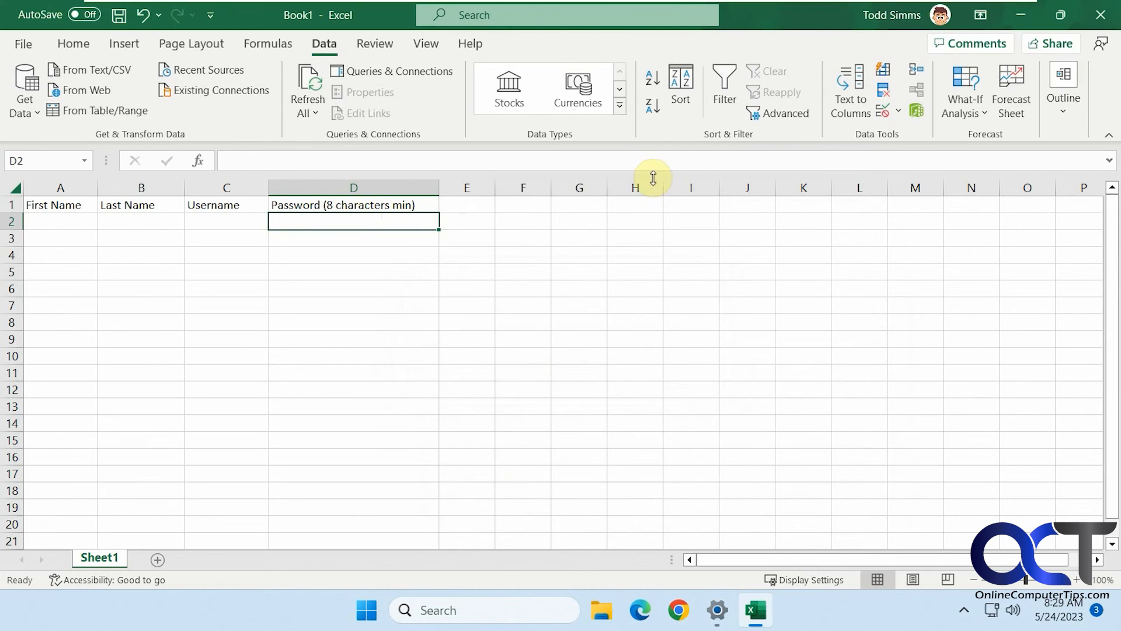
left_click(885, 114)
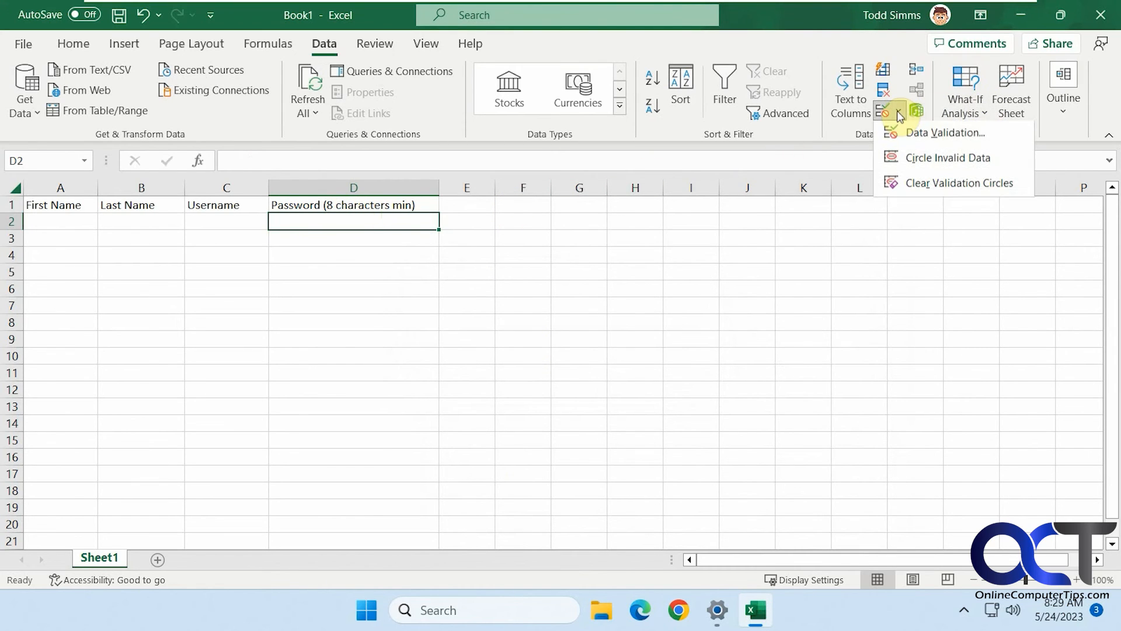
left_click(945, 132)
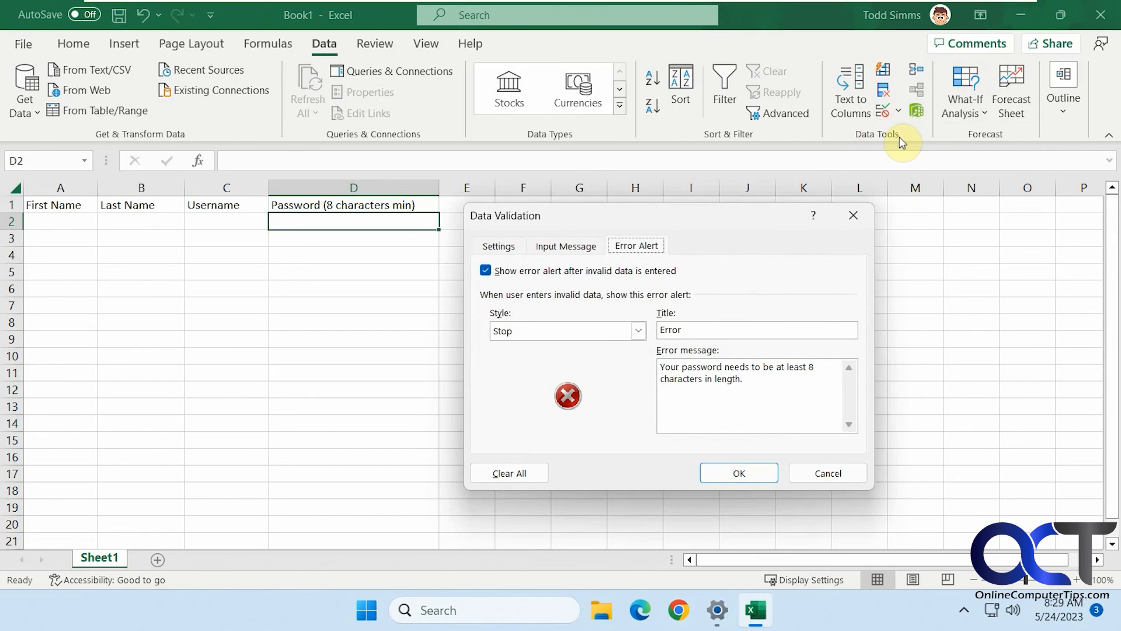
left_click(498, 245)
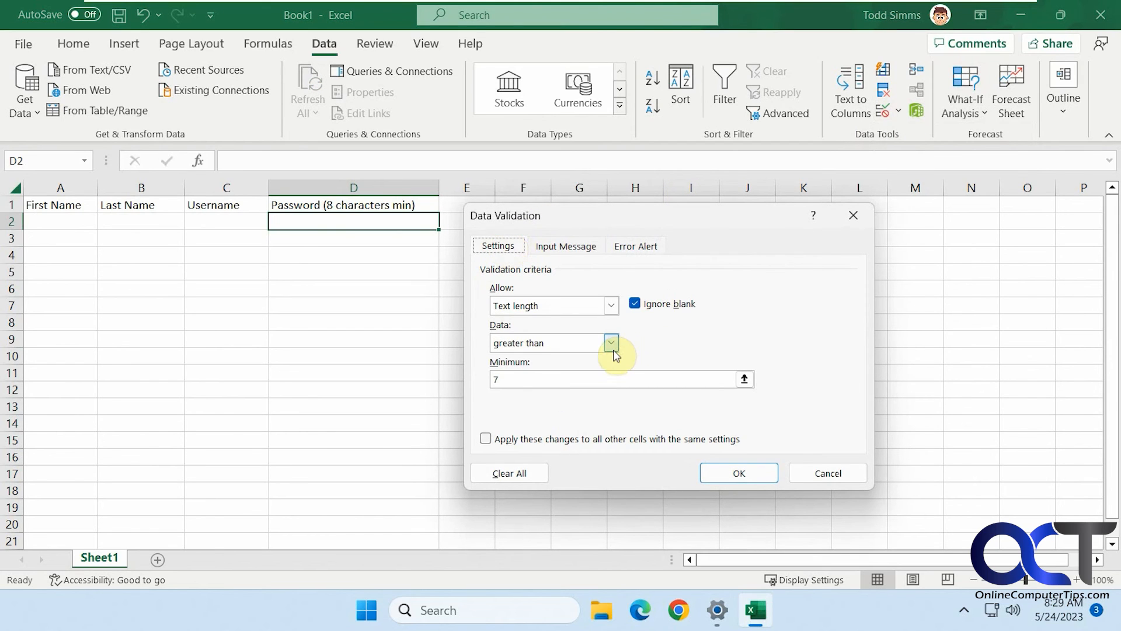
left_click(610, 342)
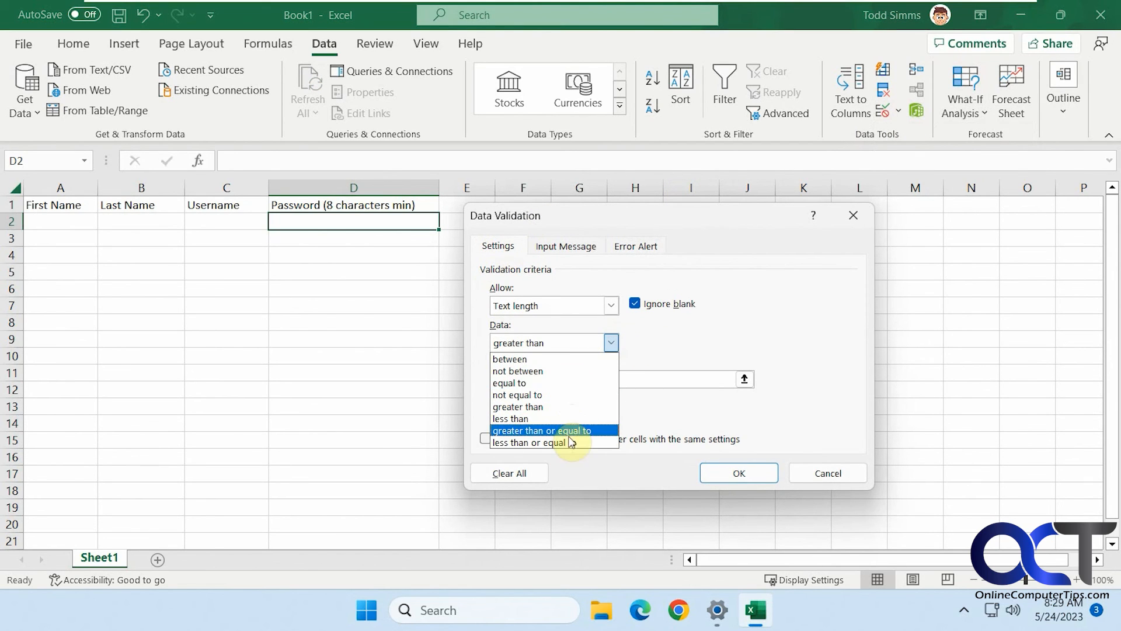
left_click(517, 406)
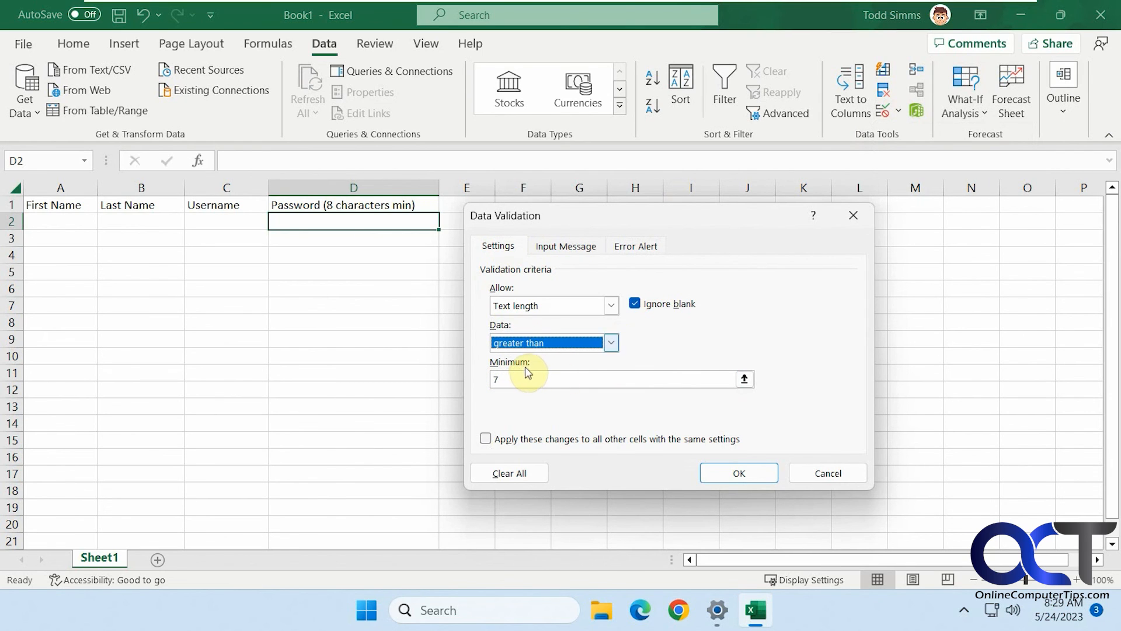
left_click(635, 245)
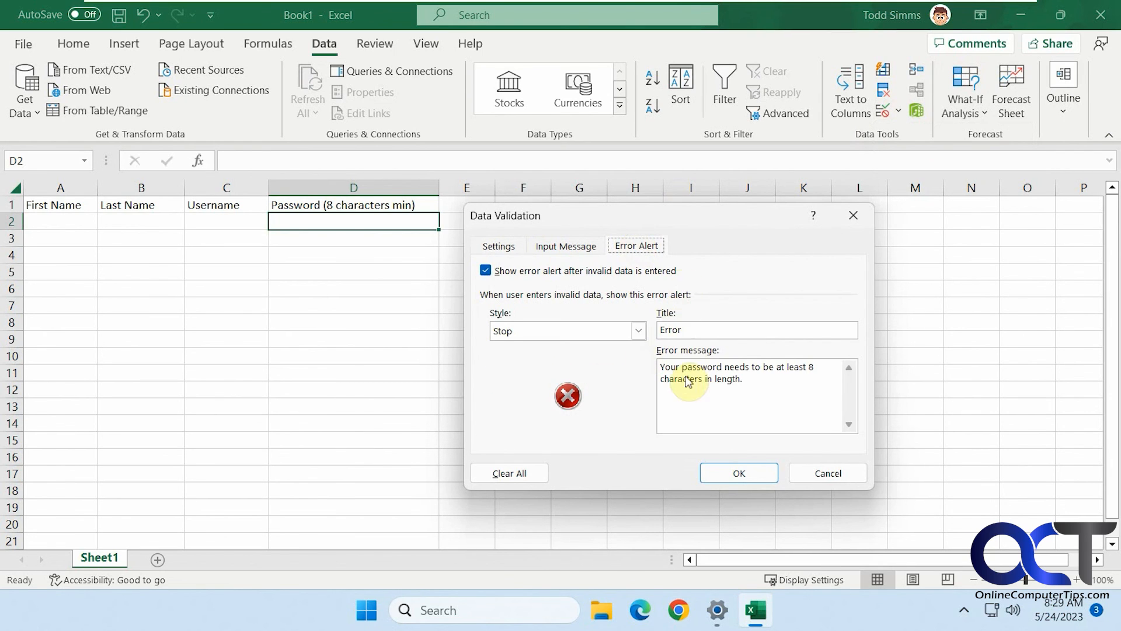
left_click(738, 473)
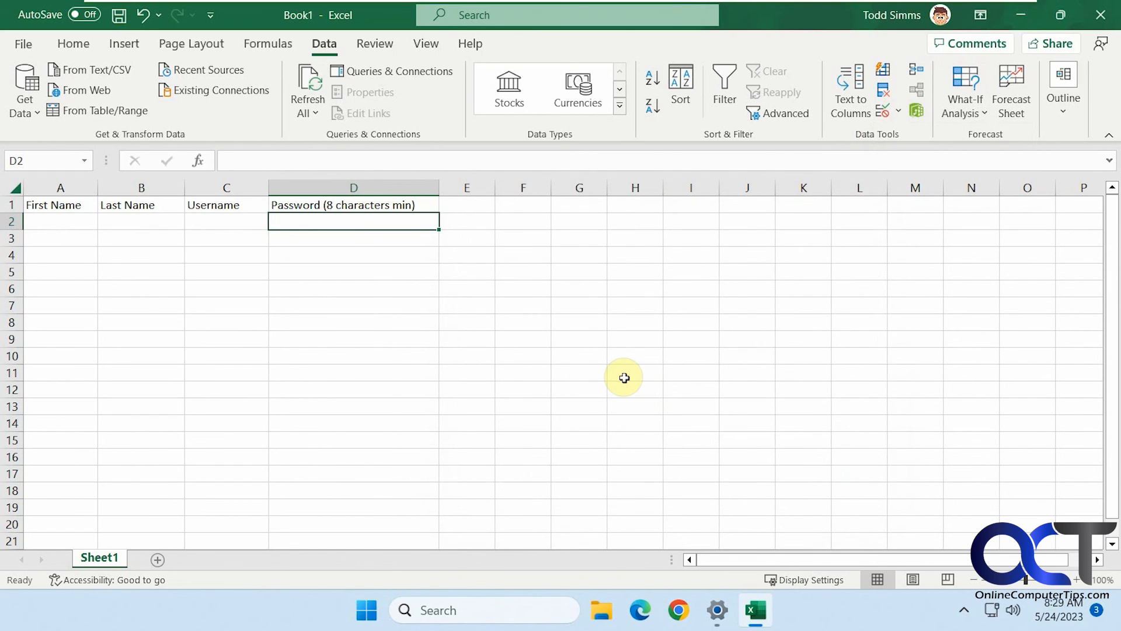